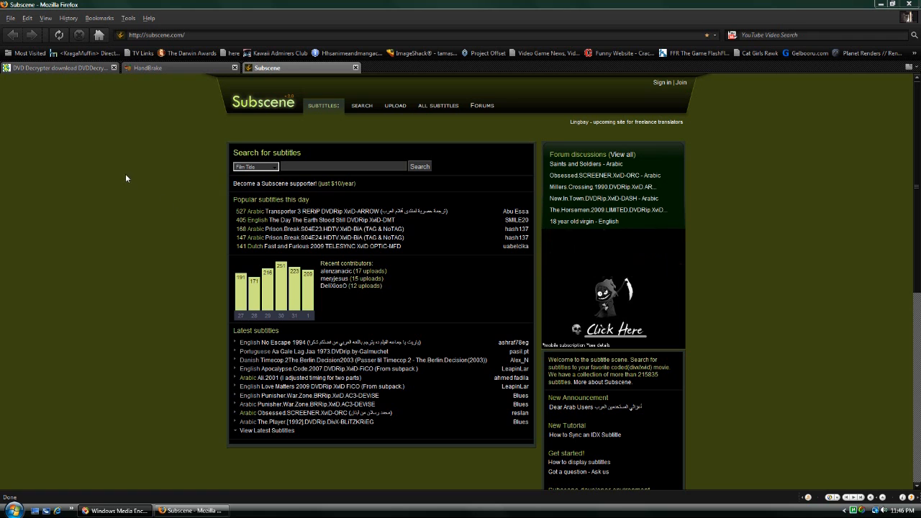
Step: View the DVD Decrypter download page in Firefox, then minimize the browser to the desktop
left_click(58, 67)
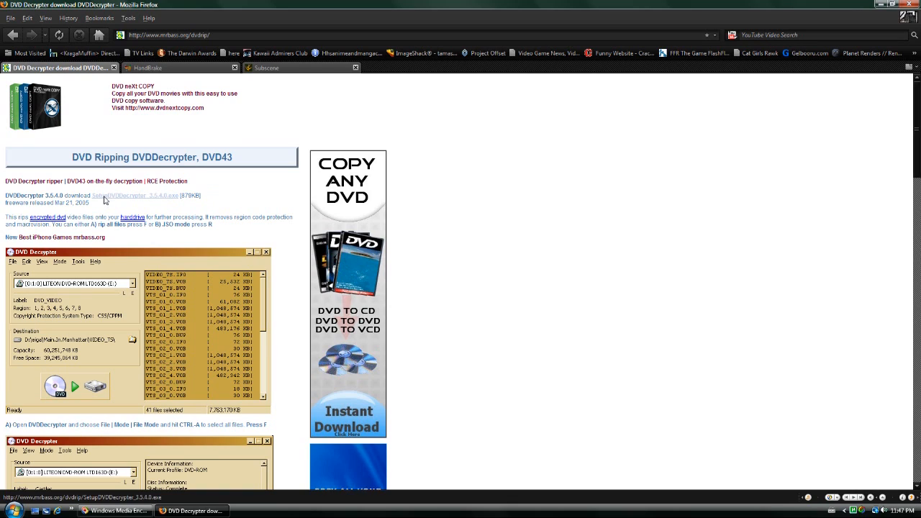
mouse_move(117, 200)
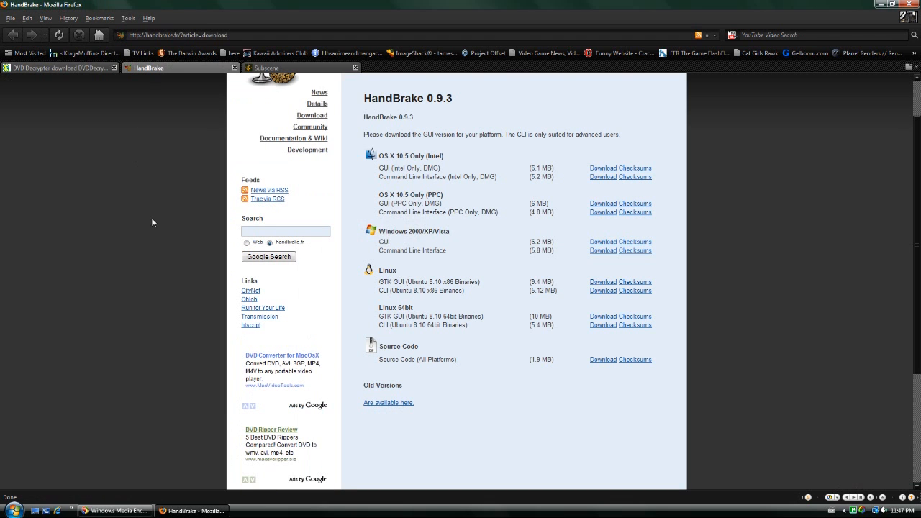
mouse_move(357, 186)
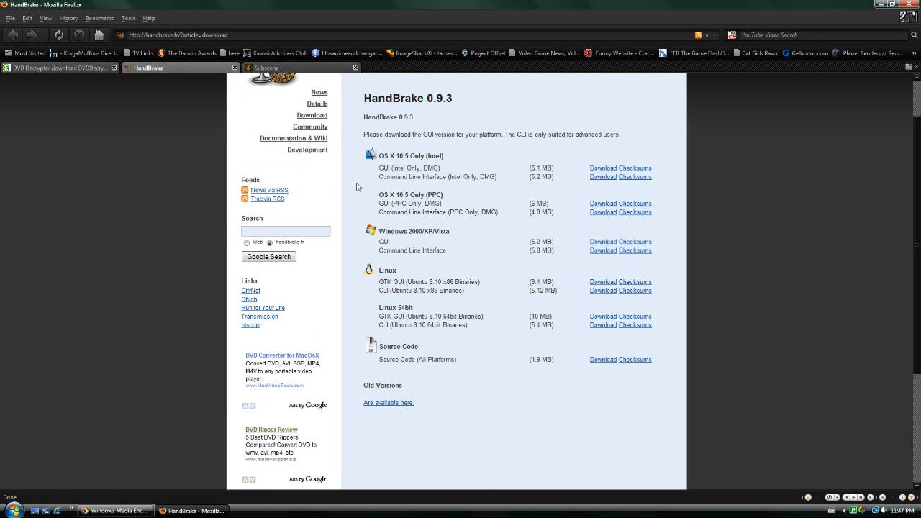
mouse_move(403, 184)
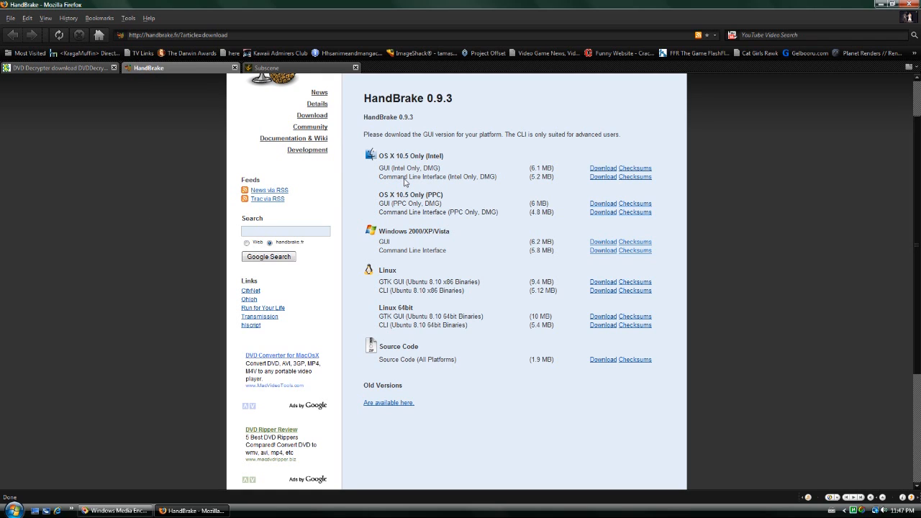
mouse_move(386, 175)
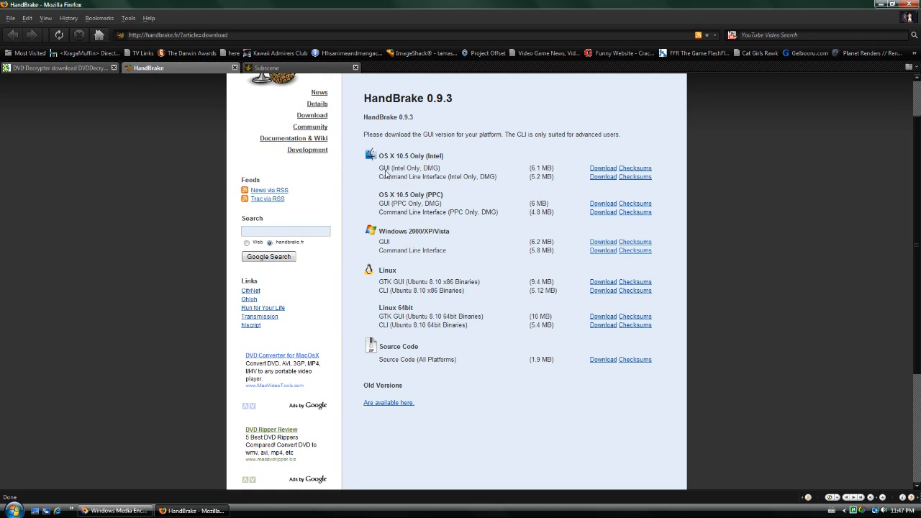
mouse_move(365, 209)
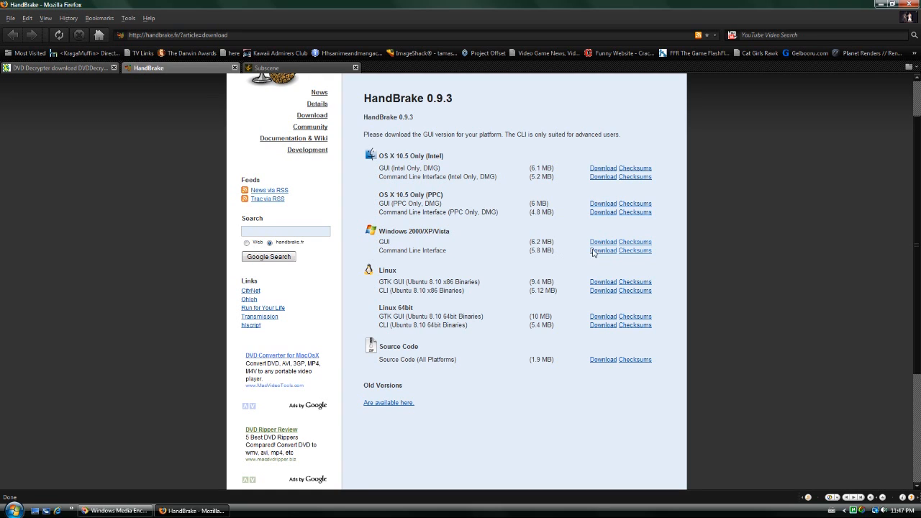
mouse_move(435, 240)
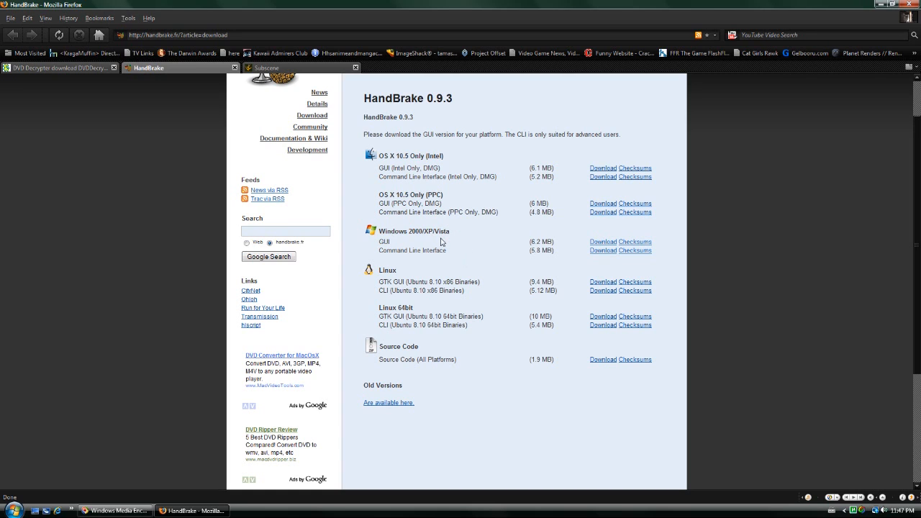
mouse_move(251, 156)
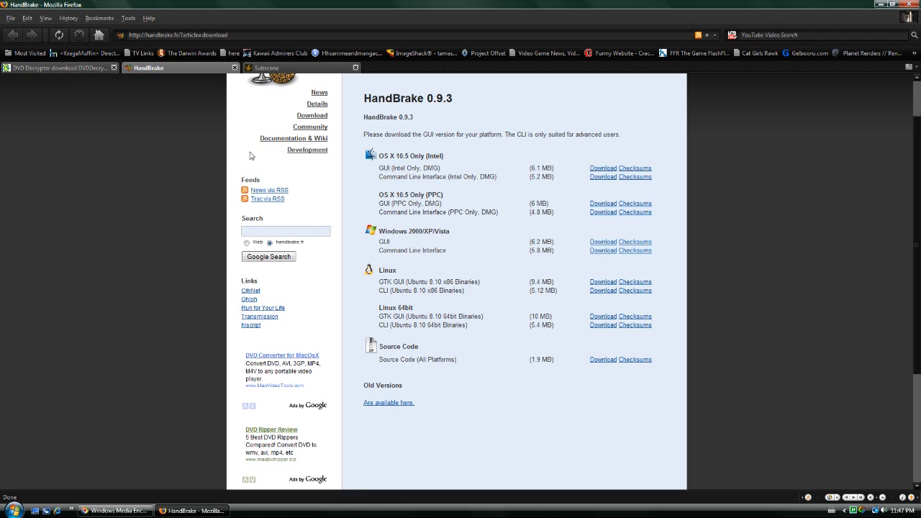
left_click(192, 510)
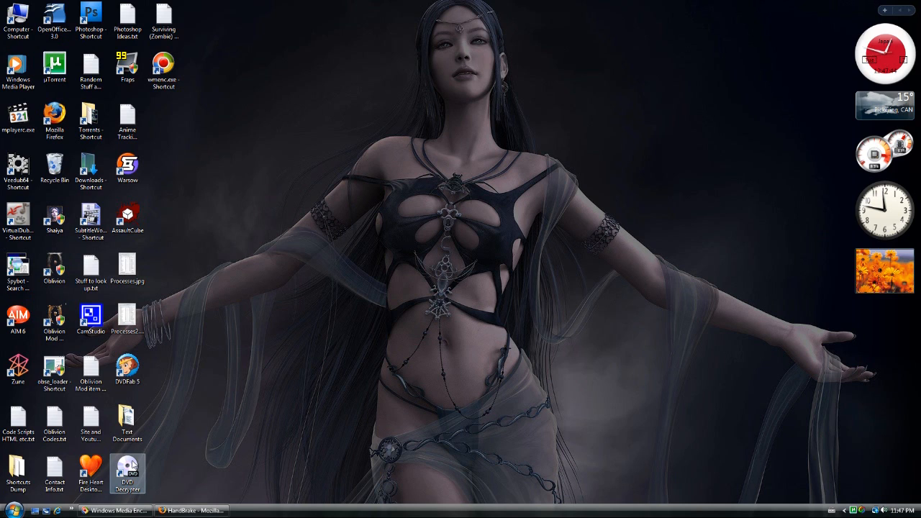
Step: Launch DVD Decrypter to load the BACK_TO_THE_FUTURE disc's 45 files, then restore Firefox
double_click(127, 467)
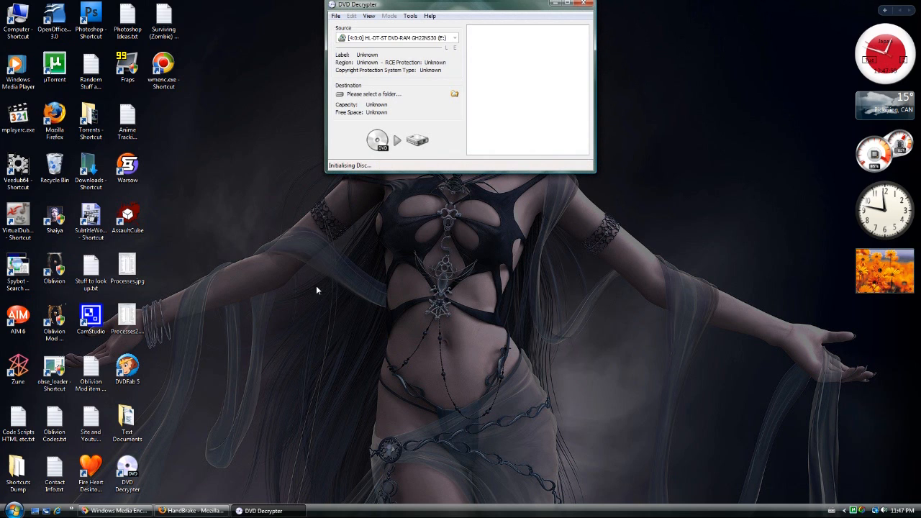
mouse_move(405, 109)
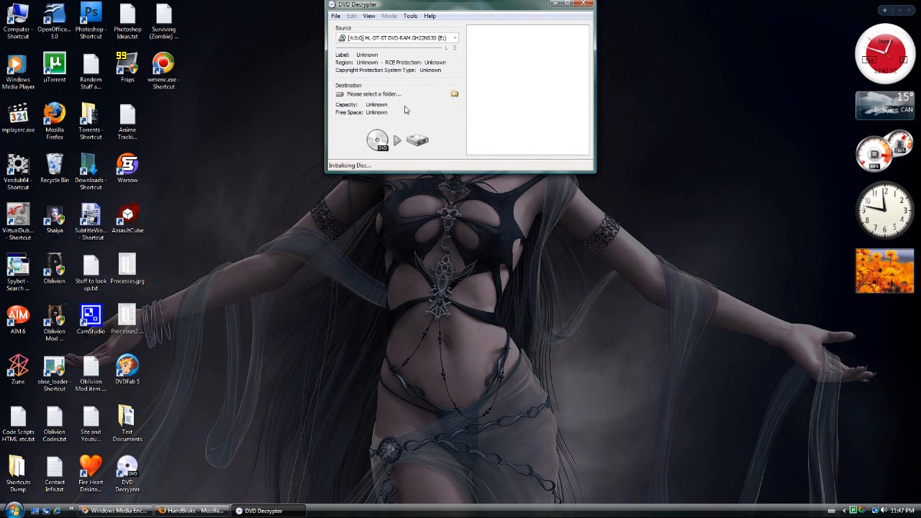
mouse_move(468, 68)
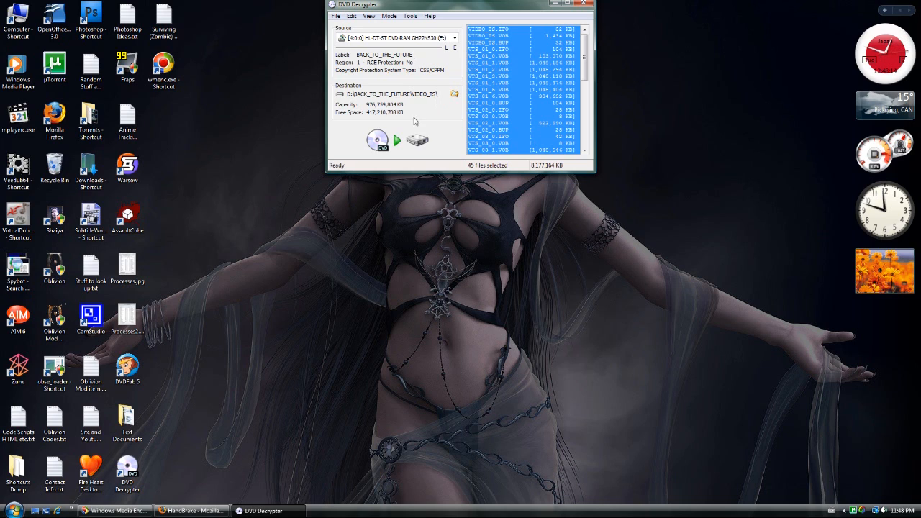
left_click(389, 38)
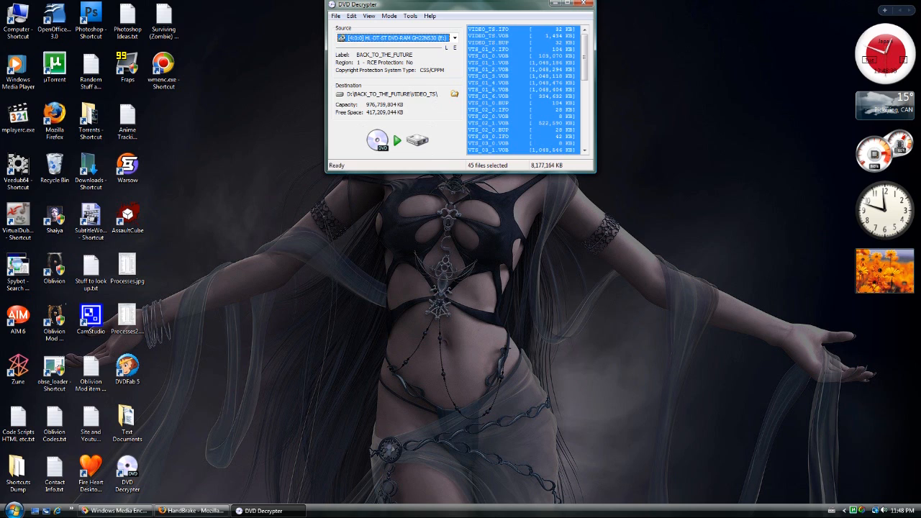
left_click(190, 510)
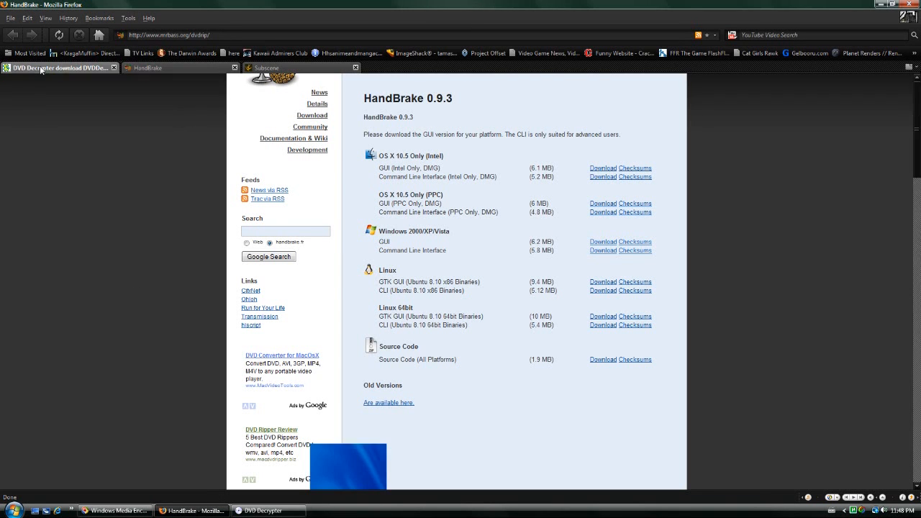
Step: Read the DVD Decrypter guide page down to its region-free patching steps
left_click(59, 67)
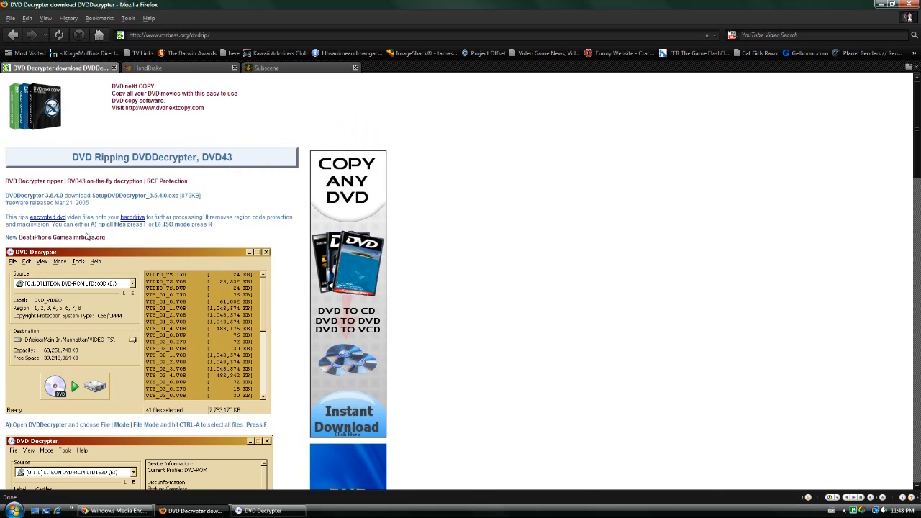
mouse_move(57, 237)
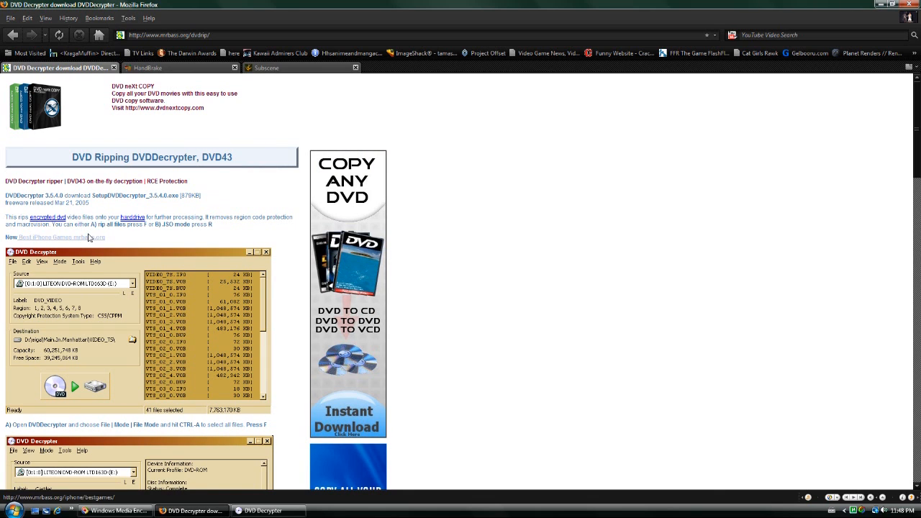
scroll("down", 3)
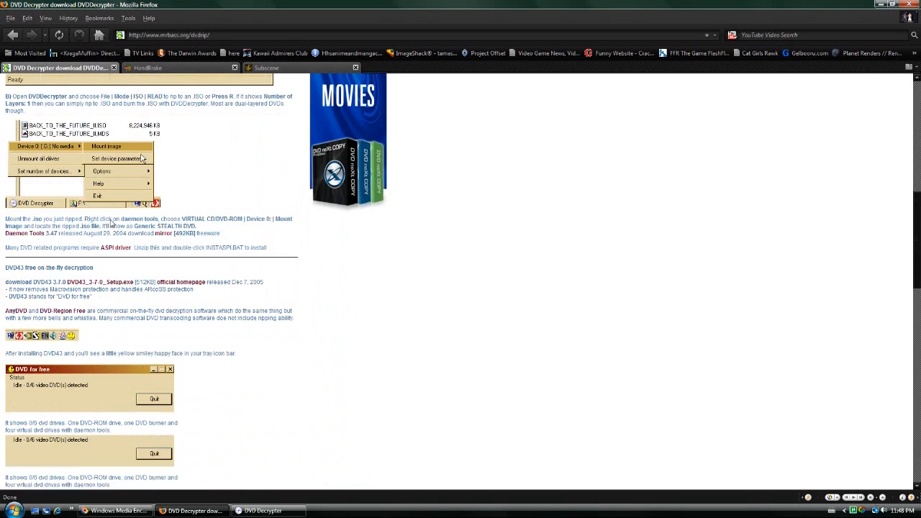
scroll("down", 3)
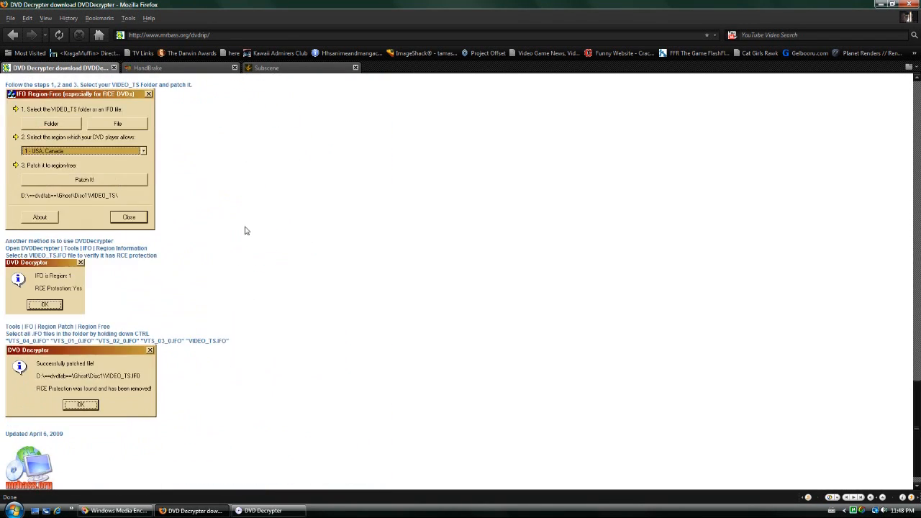
scroll("down", 3)
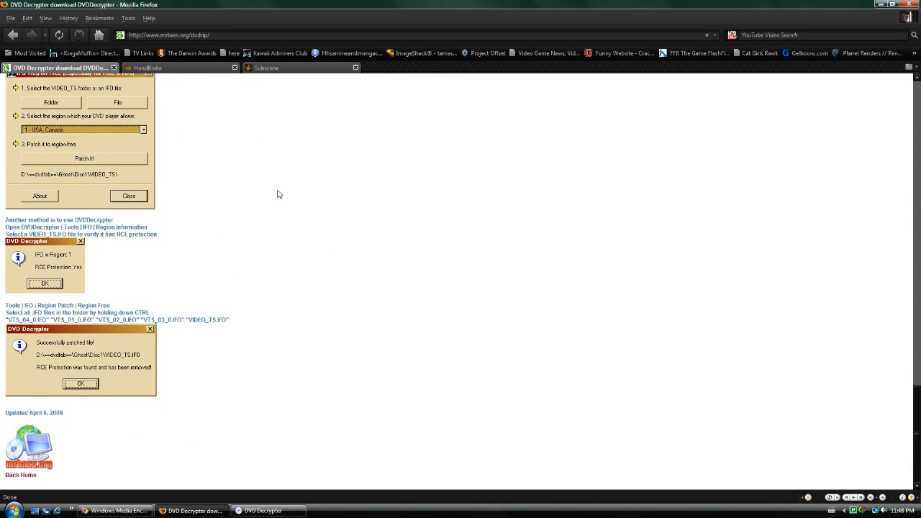
mouse_move(280, 114)
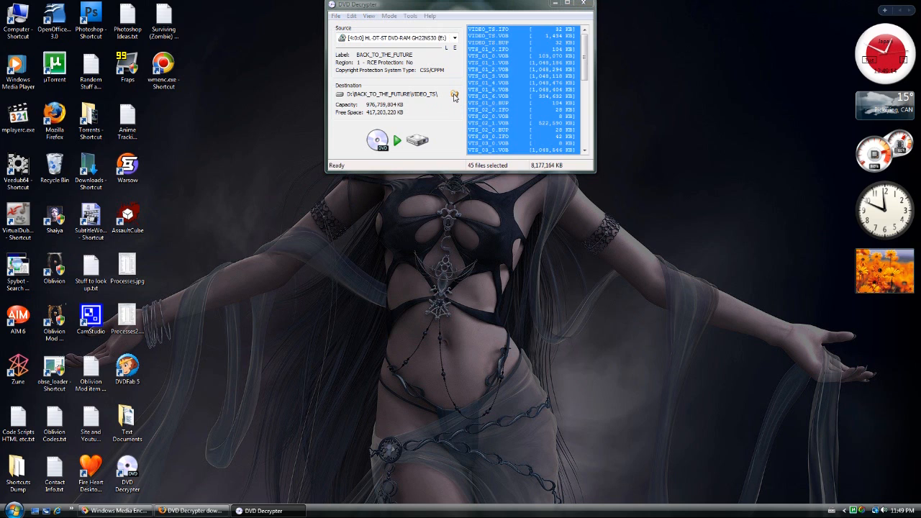
Step: Set the rip destination to a new 'Back to The Future 01' folder in Movies and Stuff\DVD Decrypter
left_click(454, 94)
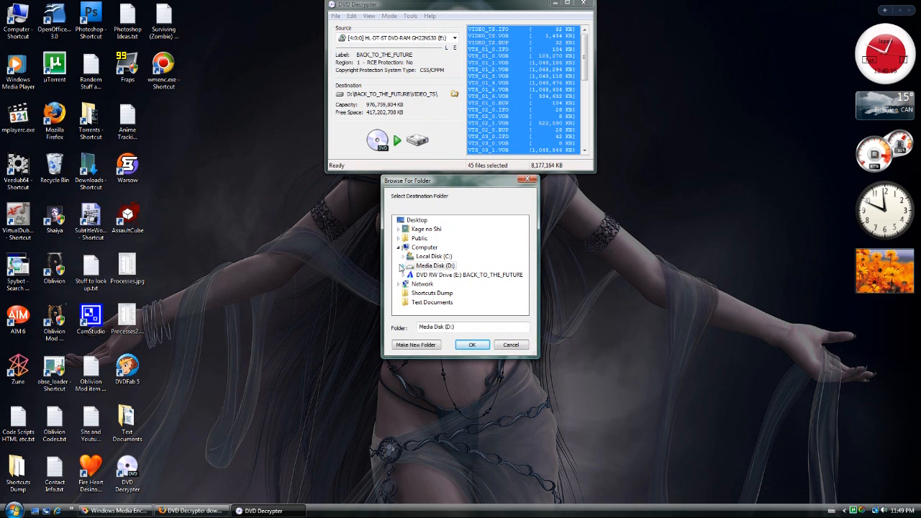
scroll("down", 3)
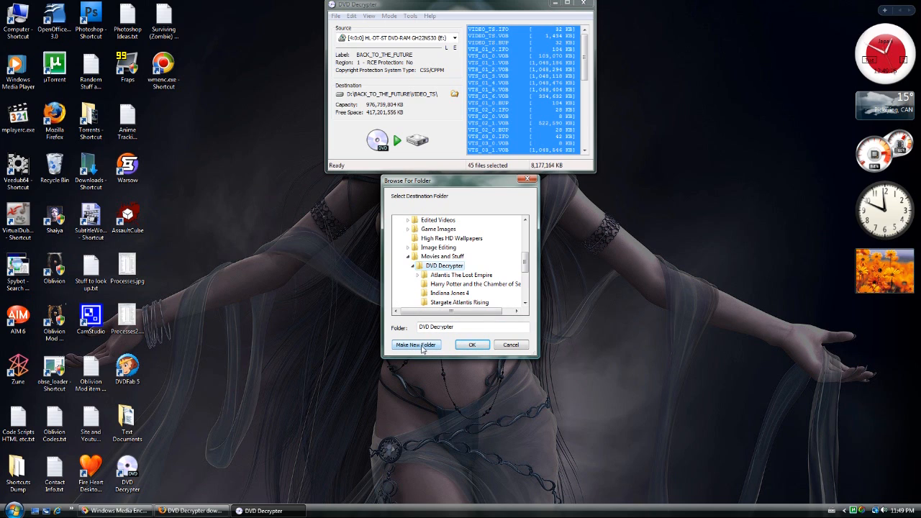
left_click(416, 344)
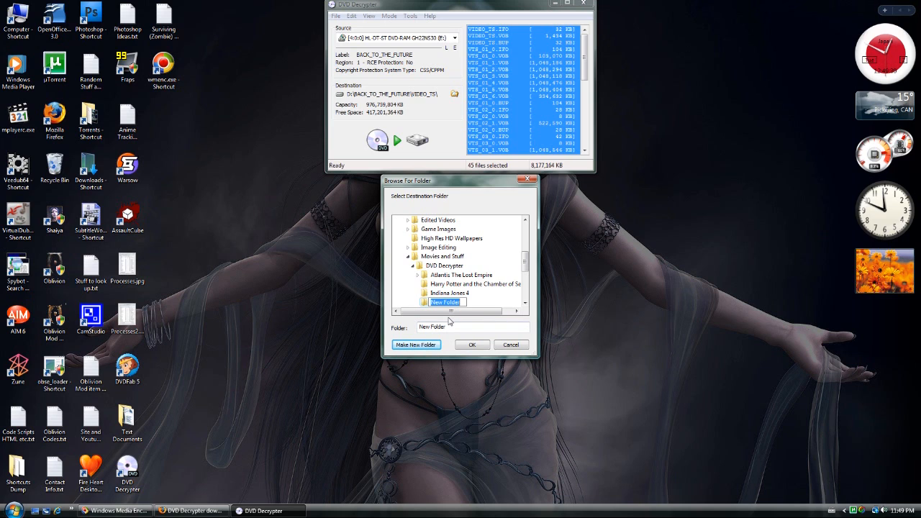
type("Back to The Future 01")
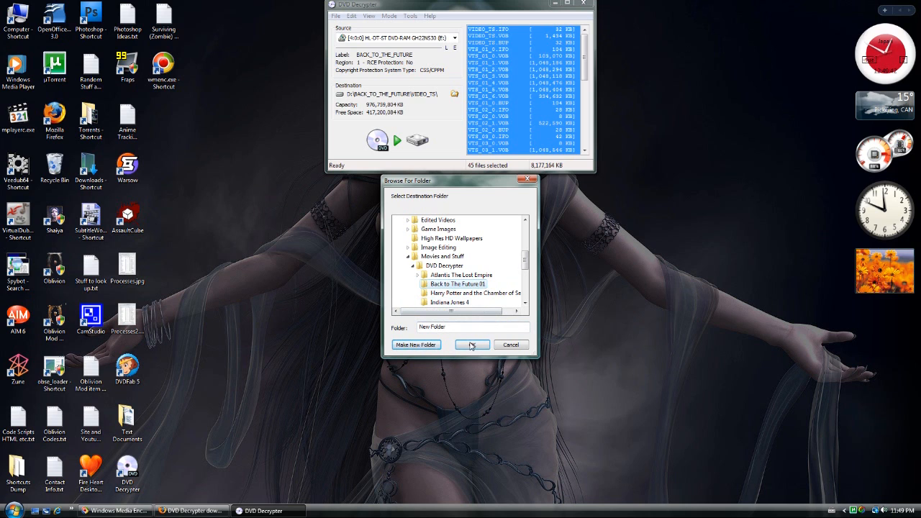
left_click(472, 345)
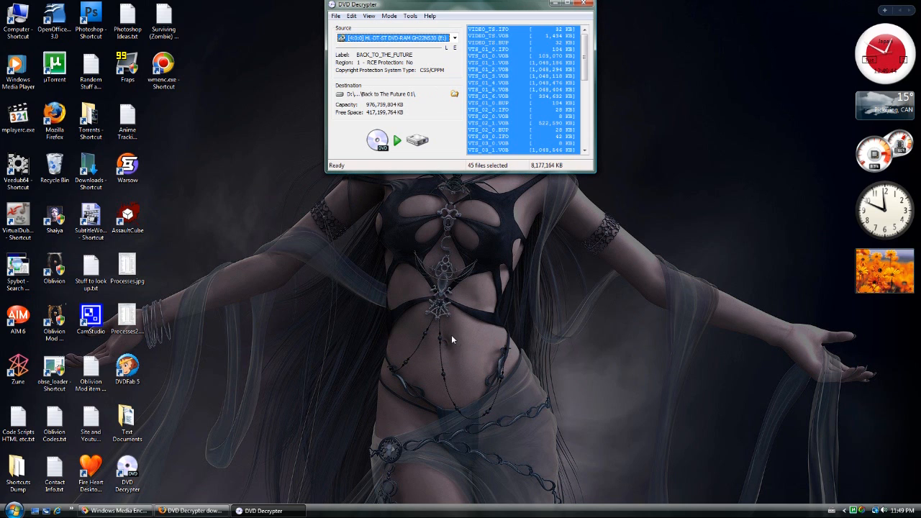
mouse_move(441, 330)
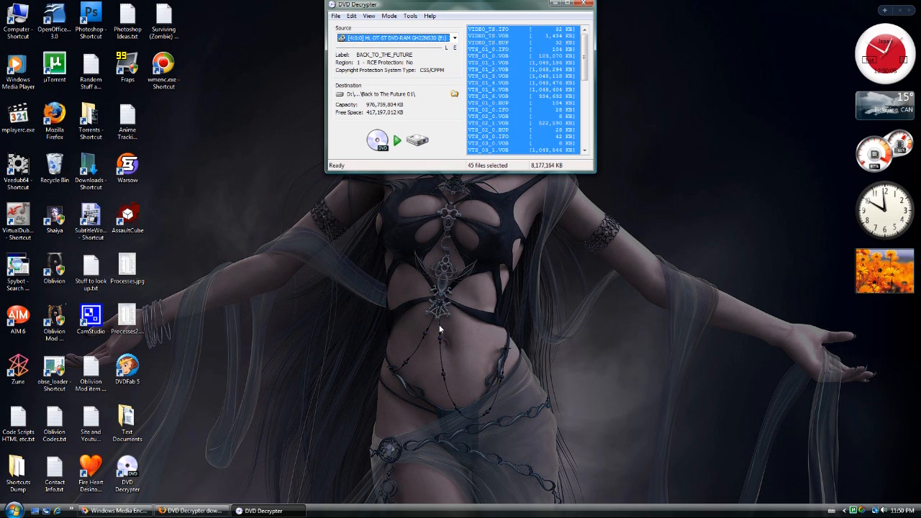
mouse_move(602, 15)
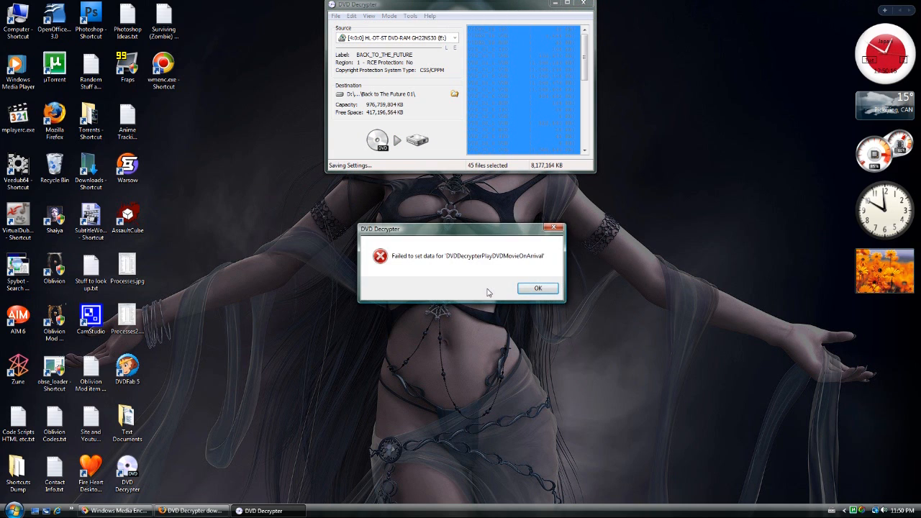
left_click(538, 288)
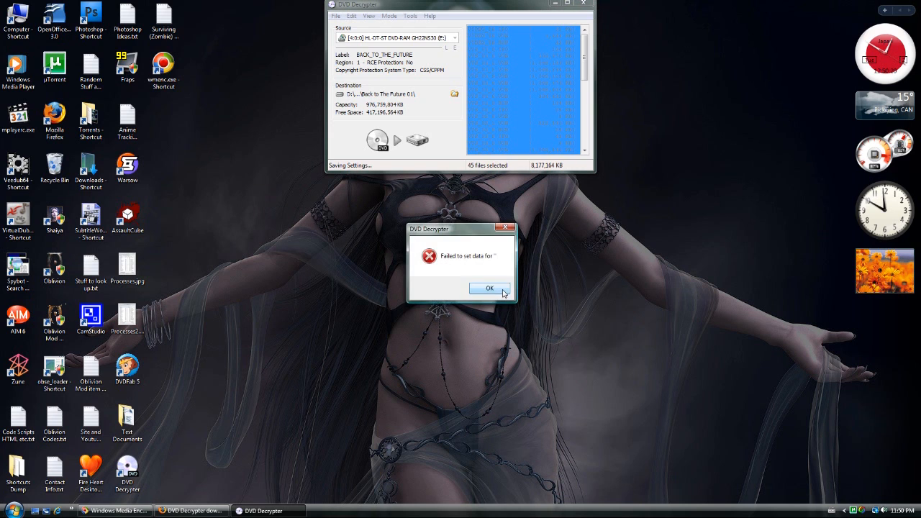
left_click(489, 288)
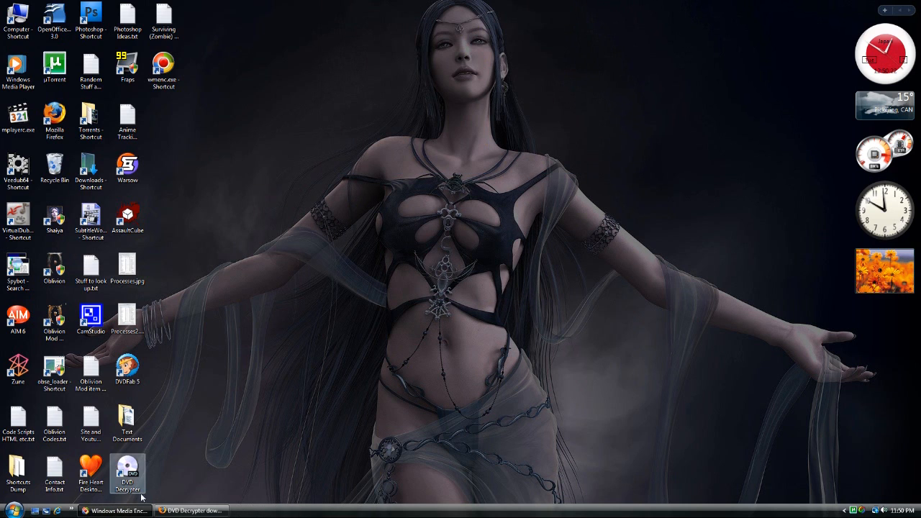
left_click(10, 510)
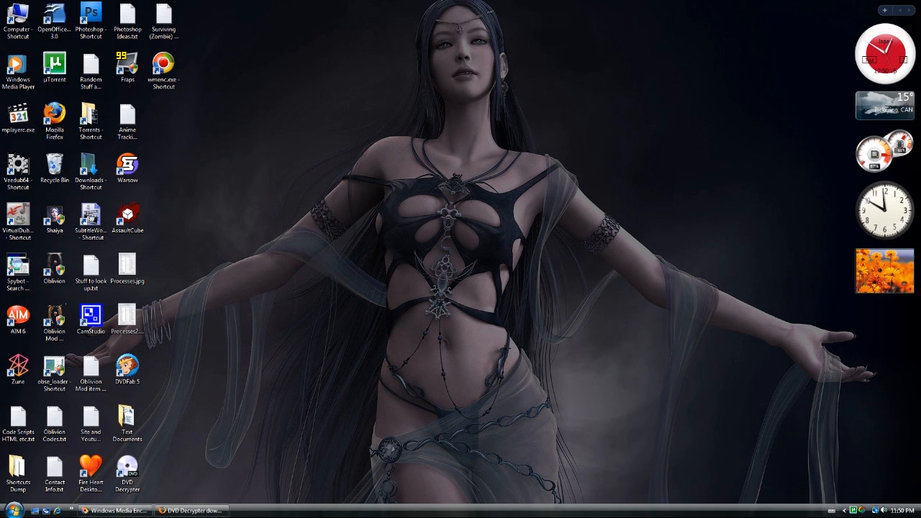
left_click(128, 423)
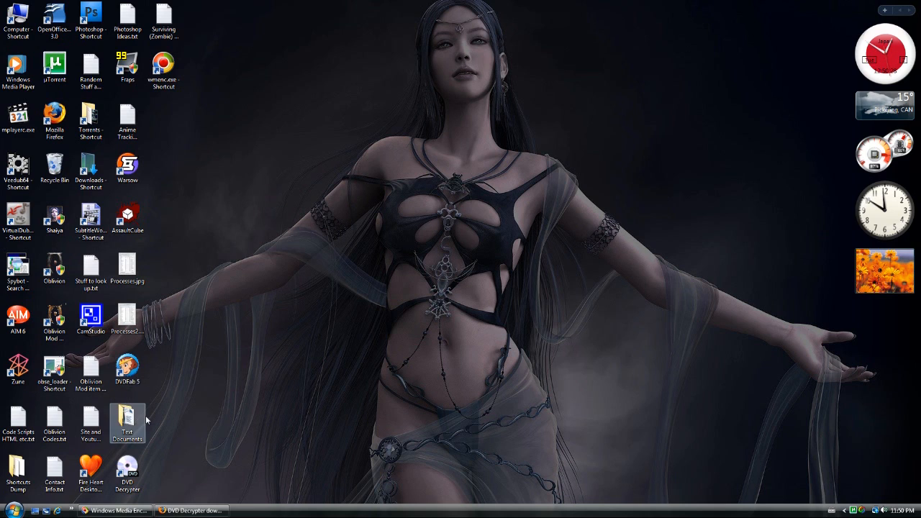
mouse_move(329, 290)
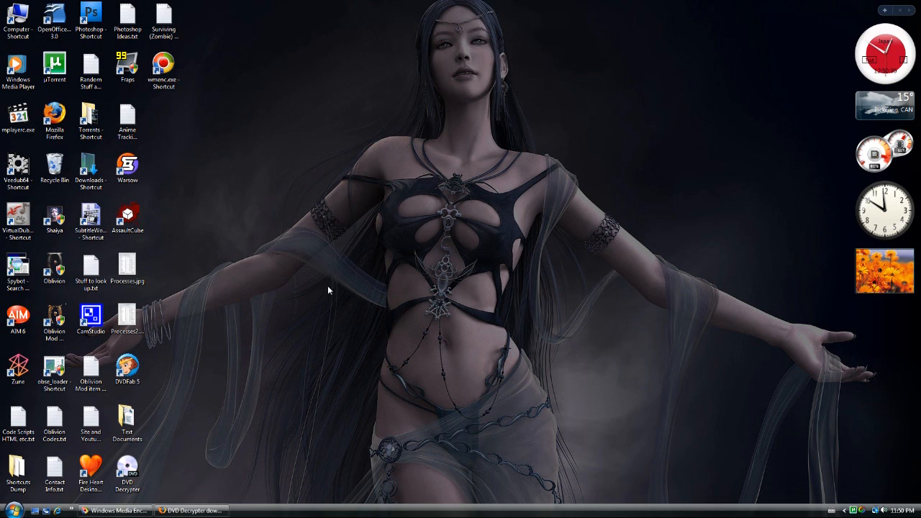
mouse_move(332, 308)
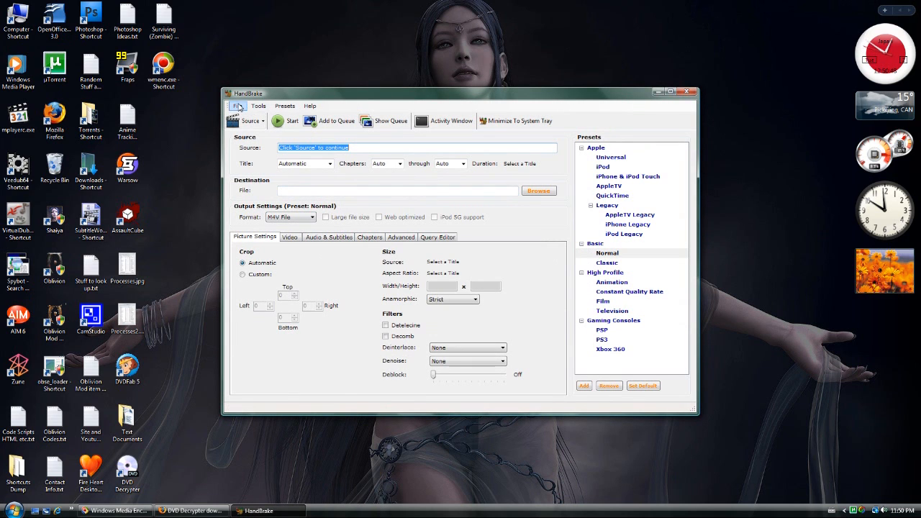
Step: Choose DVD/VIDEO_TS Folder as HandBrake's source type
left_click(245, 120)
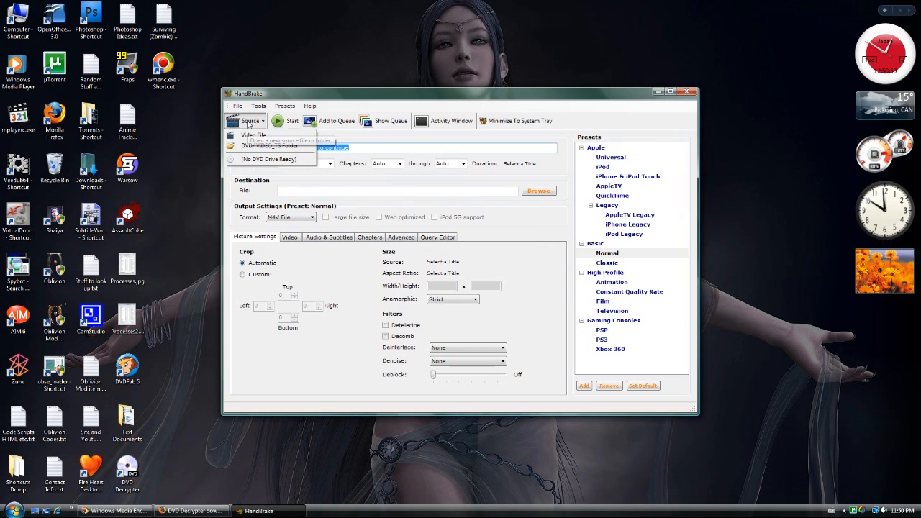
mouse_move(252, 150)
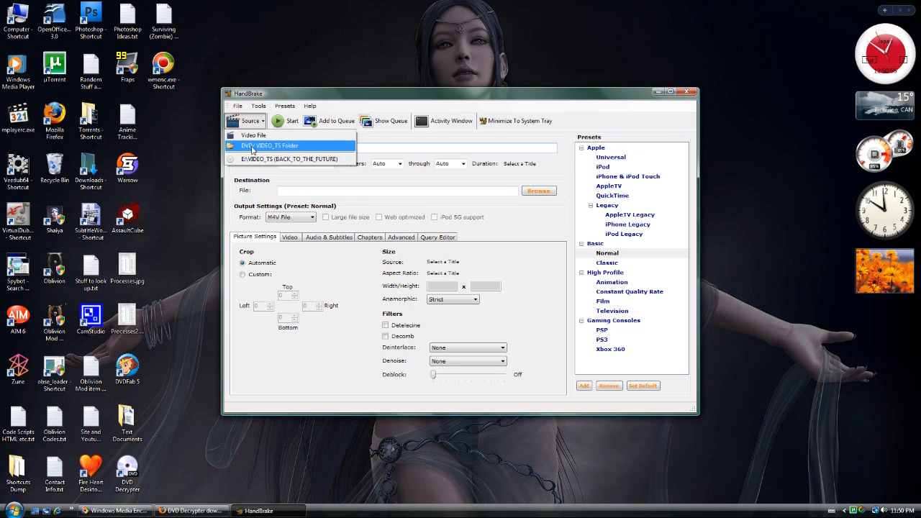
mouse_move(288, 158)
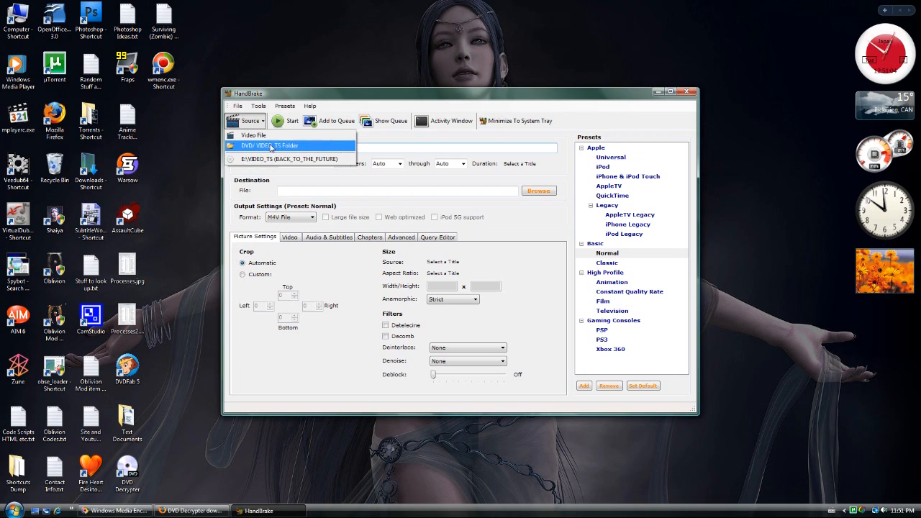
mouse_move(271, 151)
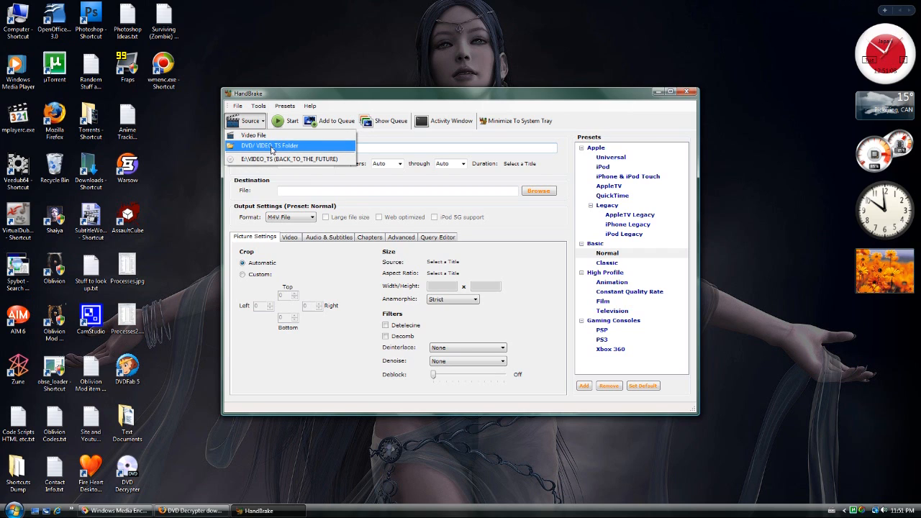
left_click(273, 145)
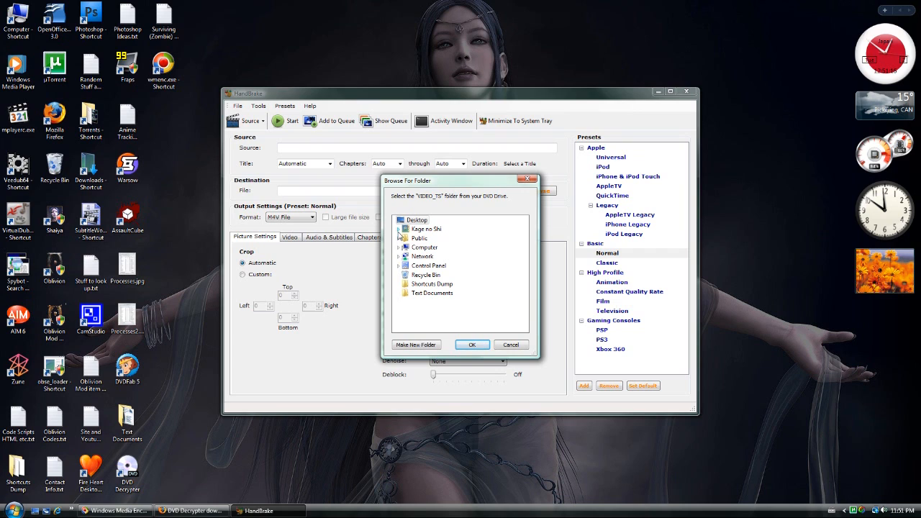
Step: Pick the Indiana Jones 4 folder under Movies and Stuff > DVD Decrypter as the source
left_click(400, 248)
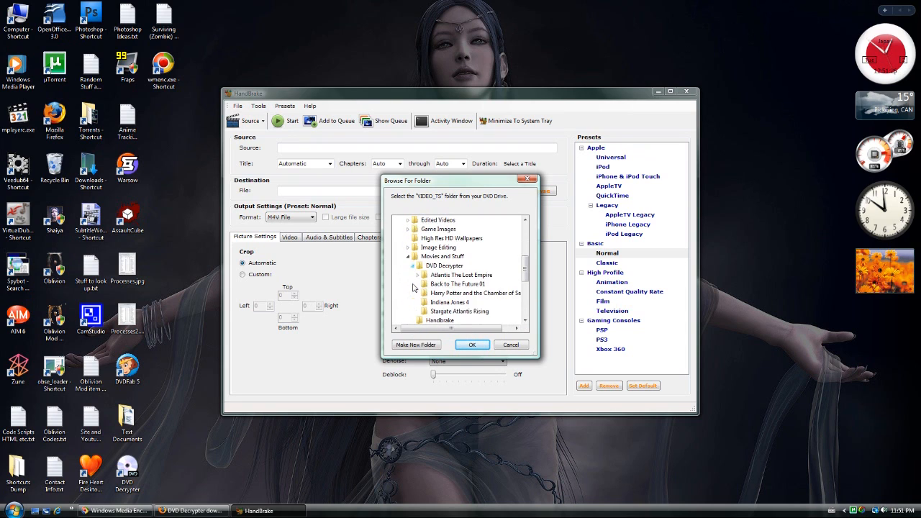
mouse_move(398, 302)
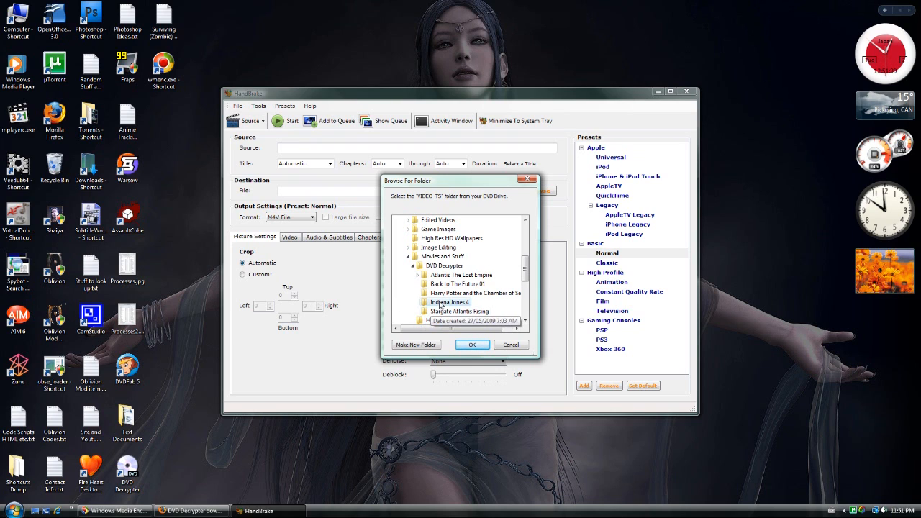
left_click(472, 344)
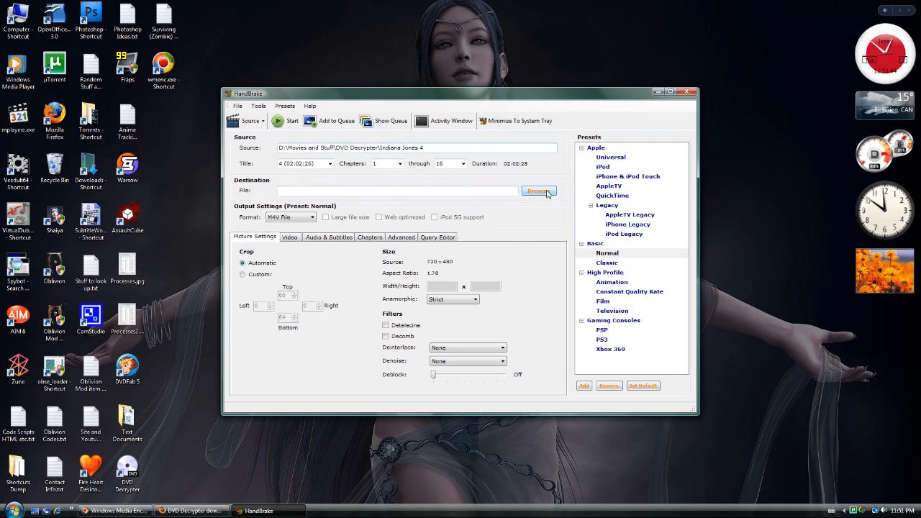
Step: Save the encode as 'flibbertigiibbit.m4v' in the Movies and Stuff Handbrake folder
left_click(539, 190)
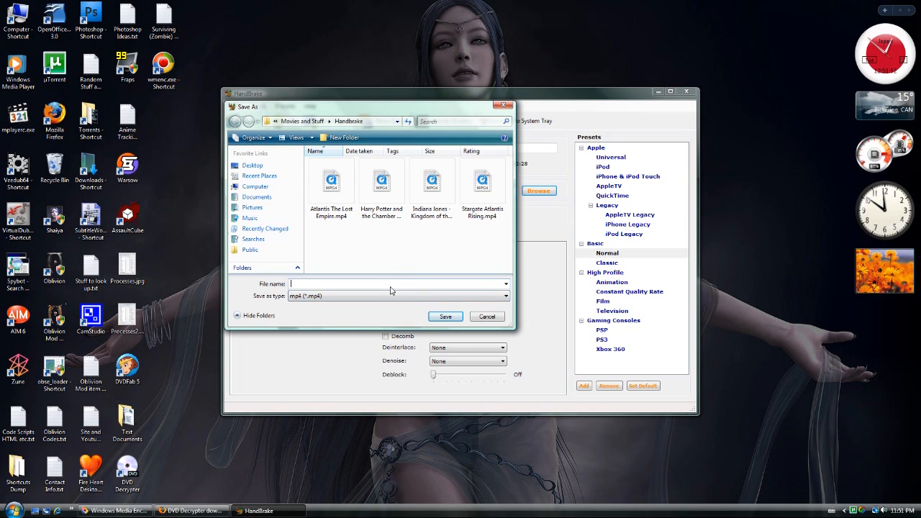
type("flibbertigib")
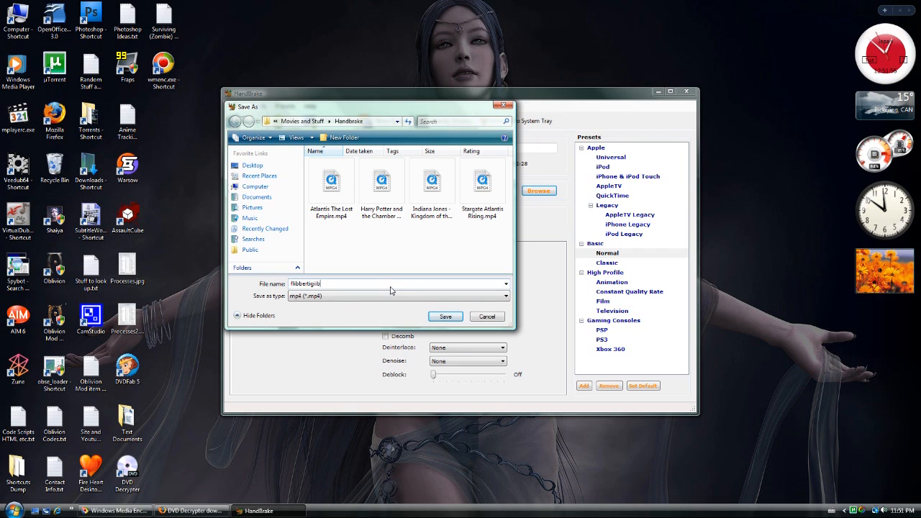
left_click(445, 317)
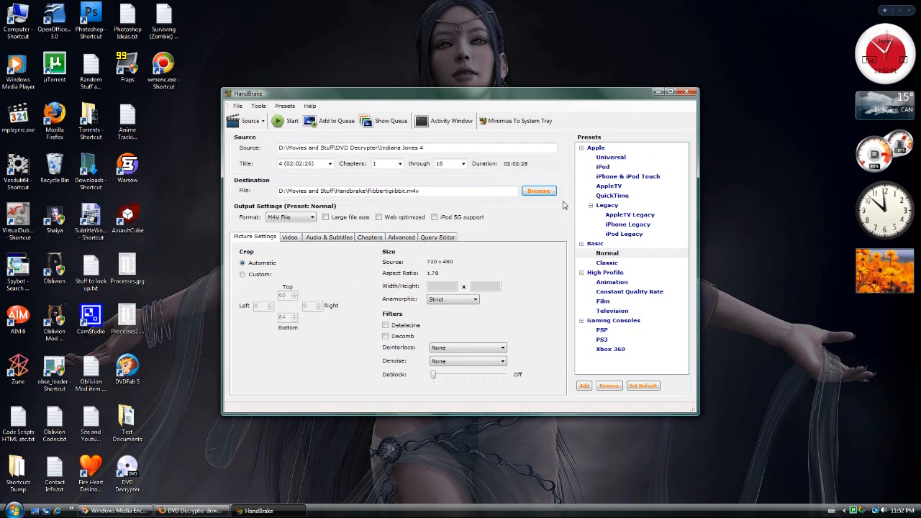
mouse_move(617, 296)
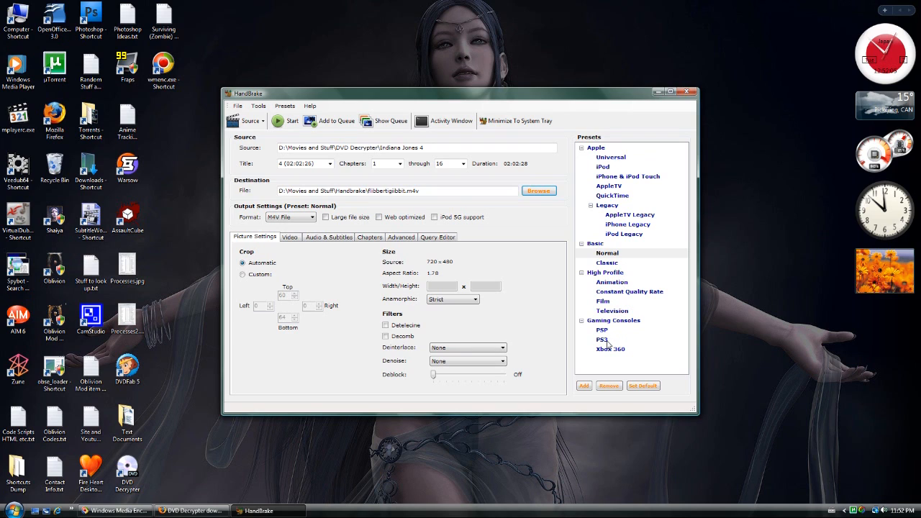
Step: Select the PS3 preset under Gaming Consoles, switching output to flibbertigiibbit.mp4
left_click(602, 339)
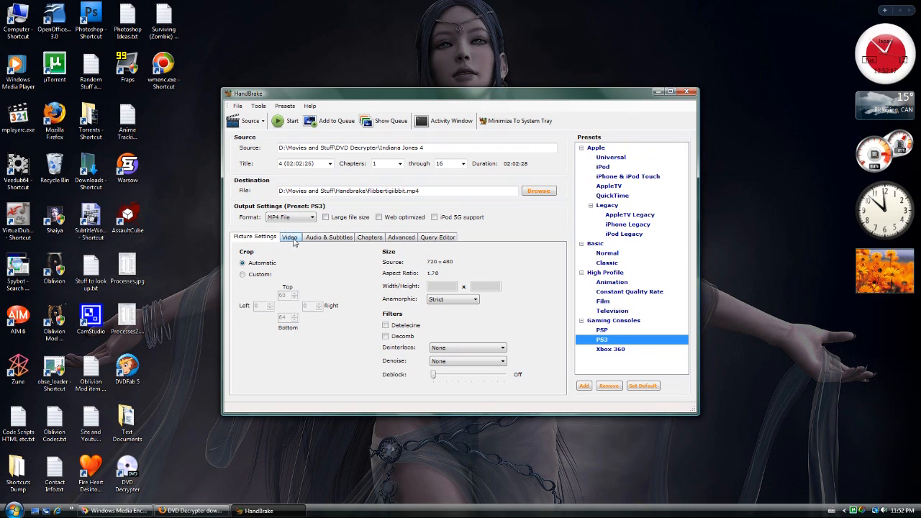
Step: Review the Video tab: H.264 codec, same-as-source framerate, 2500 kbps average bitrate
left_click(290, 237)
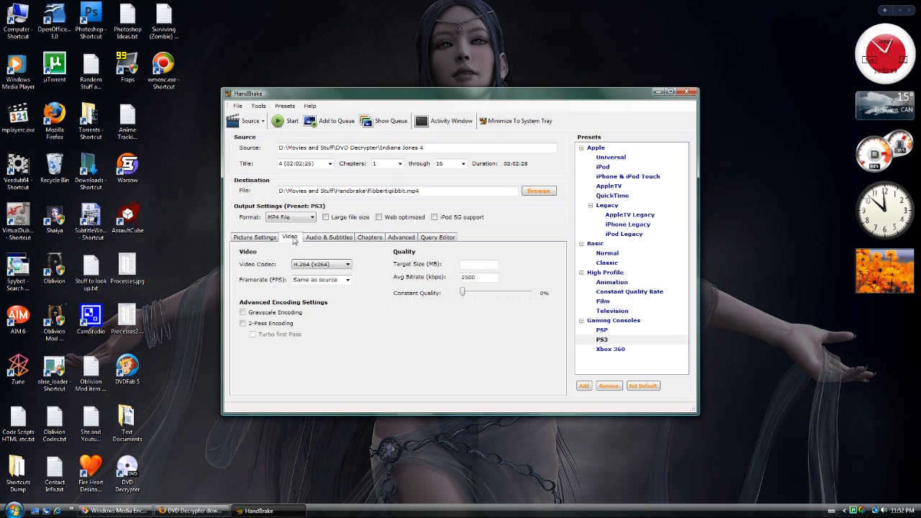
mouse_move(303, 258)
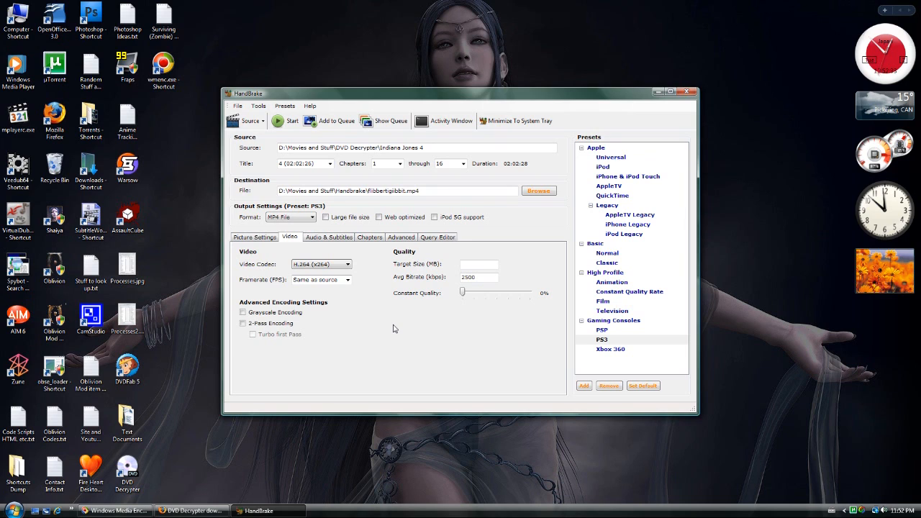
mouse_move(273, 290)
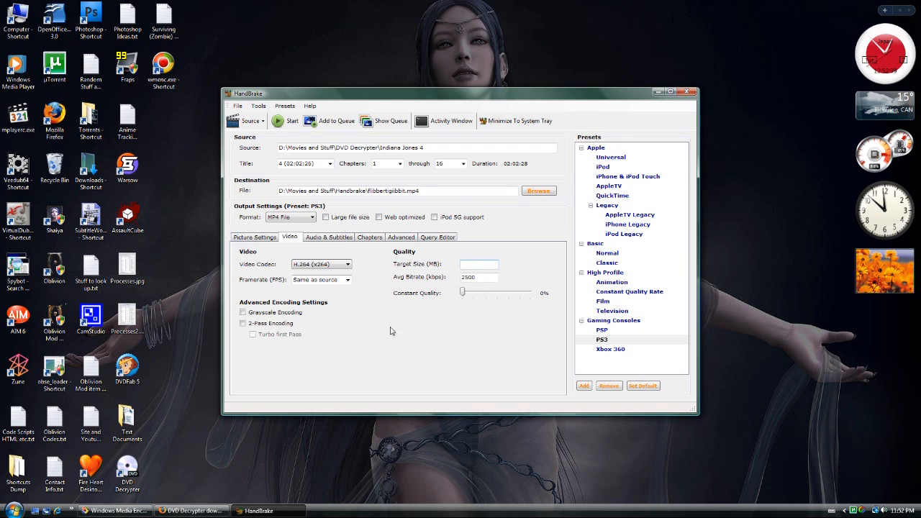
mouse_move(364, 312)
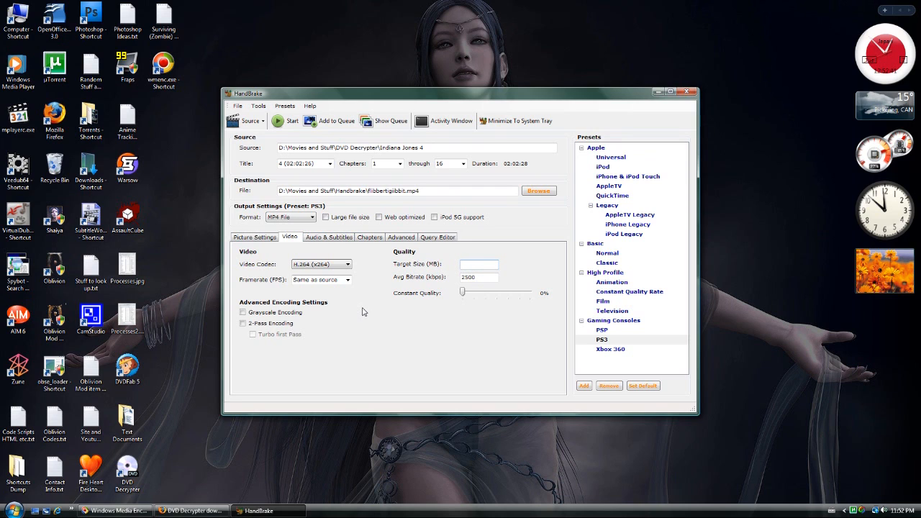
left_click(478, 264)
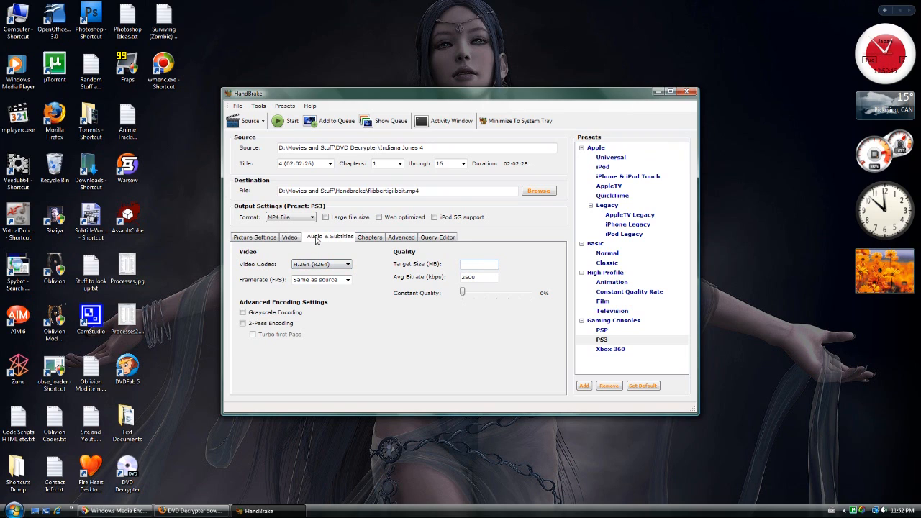
Step: Set audio track 1 Source to 1 English (AC3)(5.1 ch)
left_click(328, 236)
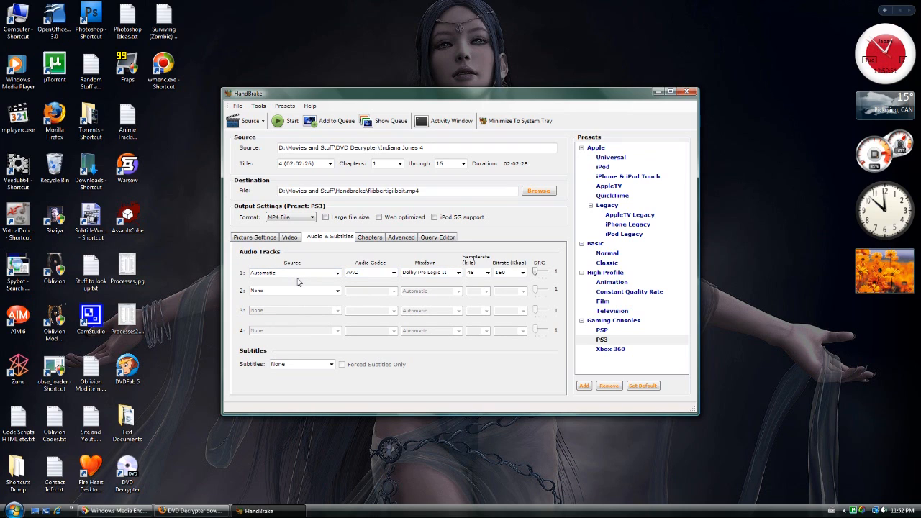
left_click(337, 272)
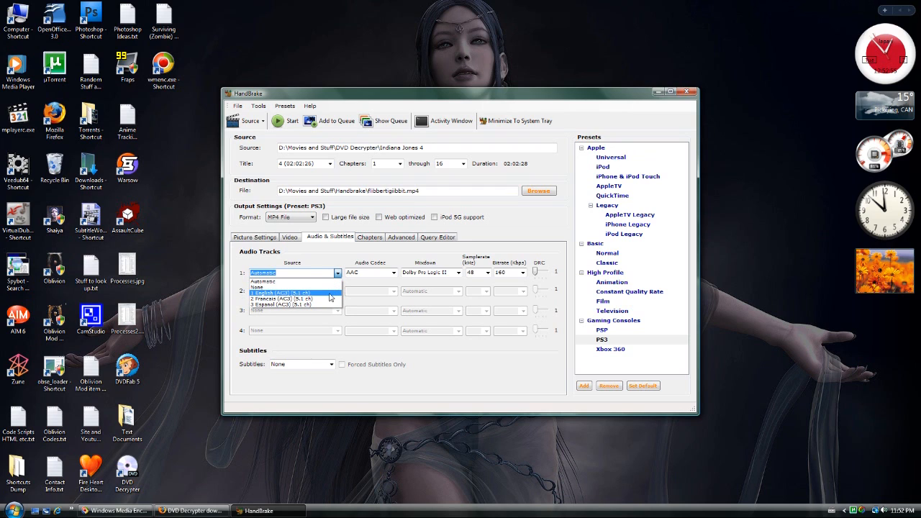
left_click(296, 294)
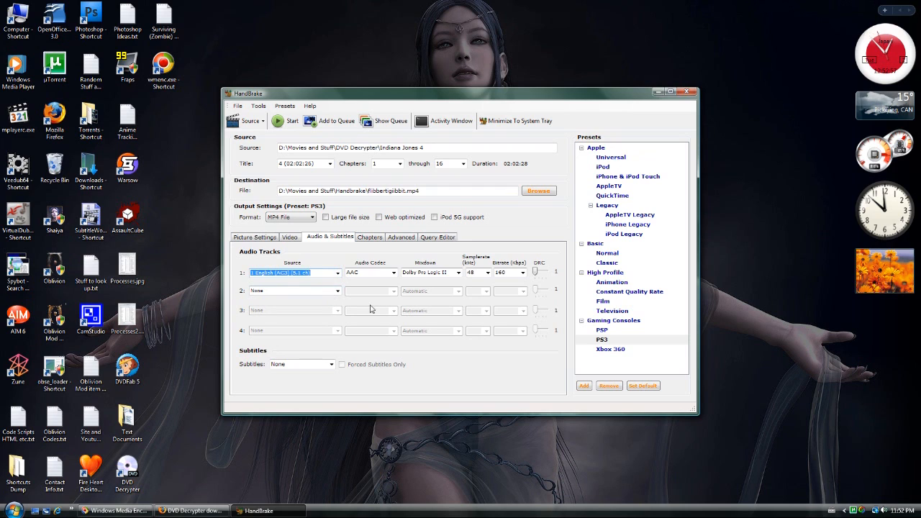
Step: Try the English subtitle track, then set Subtitles back to None
left_click(331, 364)
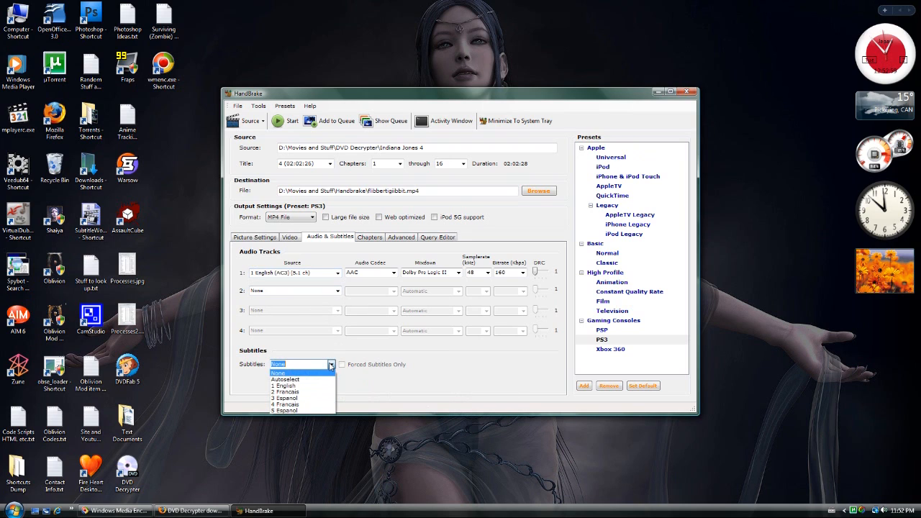
left_click(284, 386)
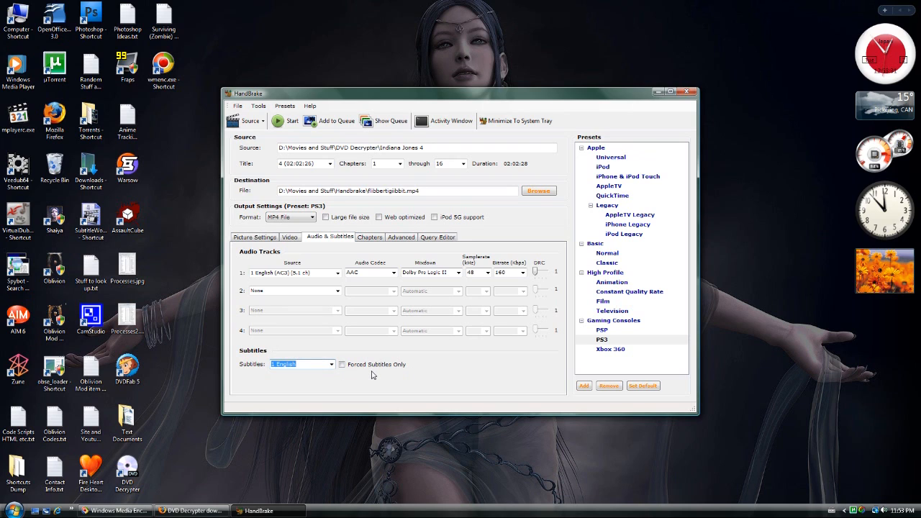
left_click(342, 364)
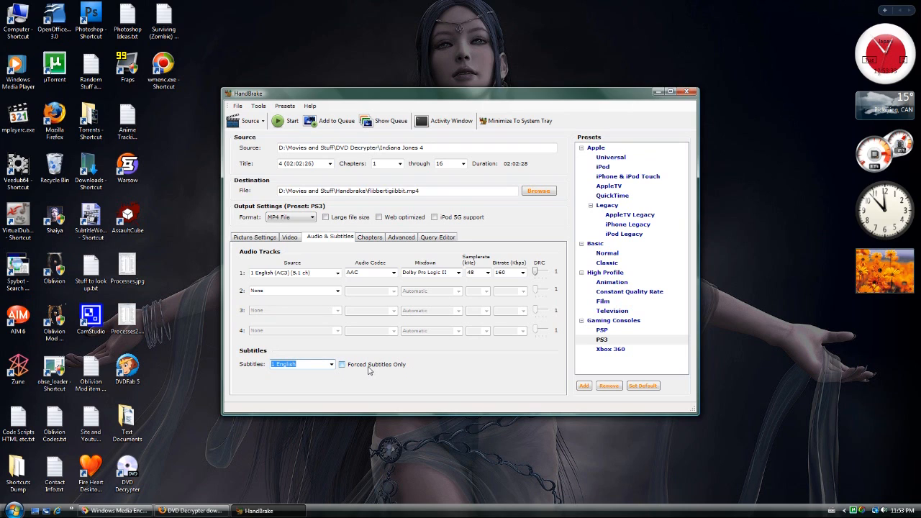
mouse_move(394, 369)
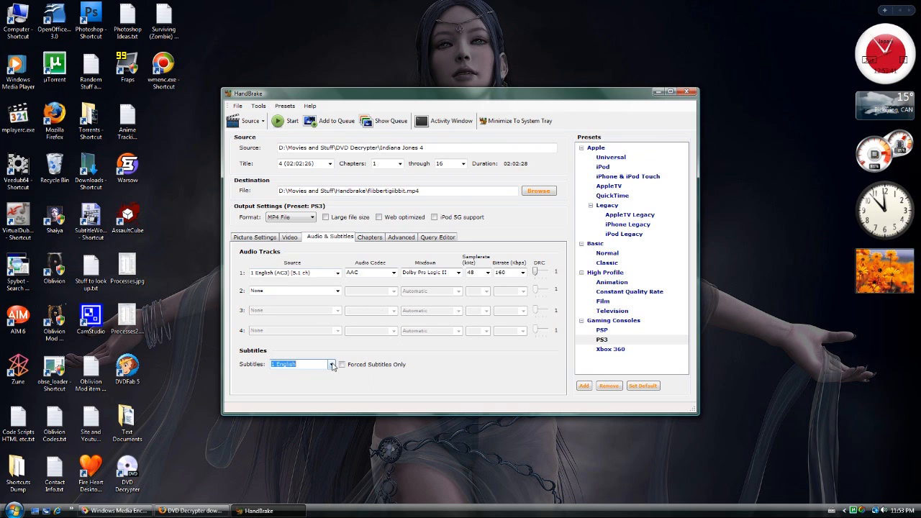
left_click(277, 364)
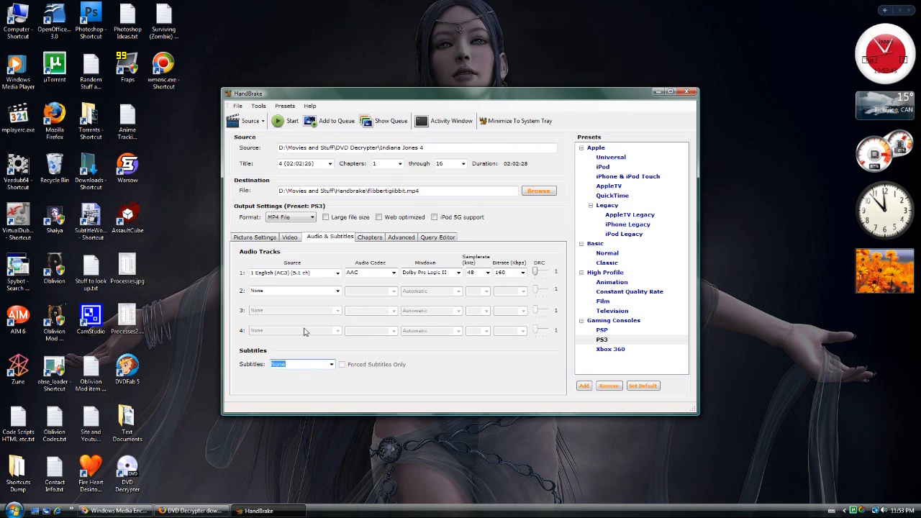
left_click(191, 511)
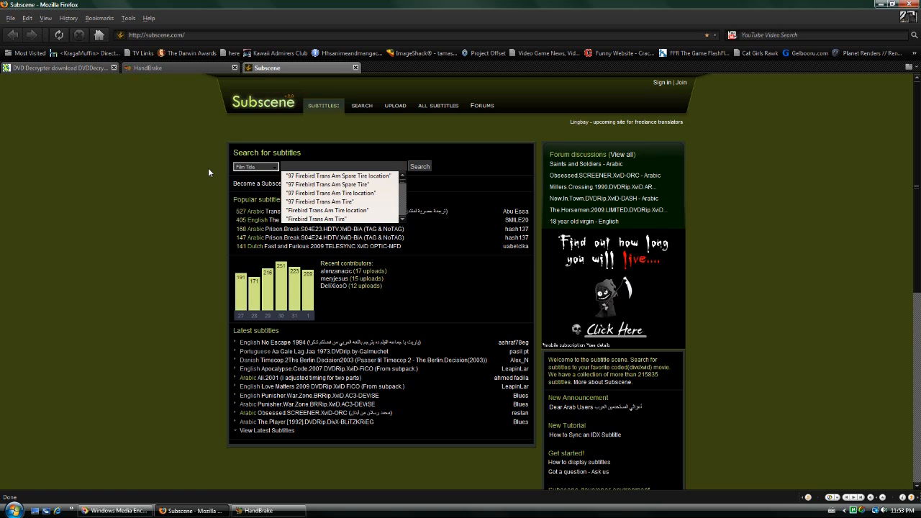
Step: Search Subscene for 'Indiana Jones' and open the Kingdom of the Crystal Skull (2008) result
type("Indiana Jone")
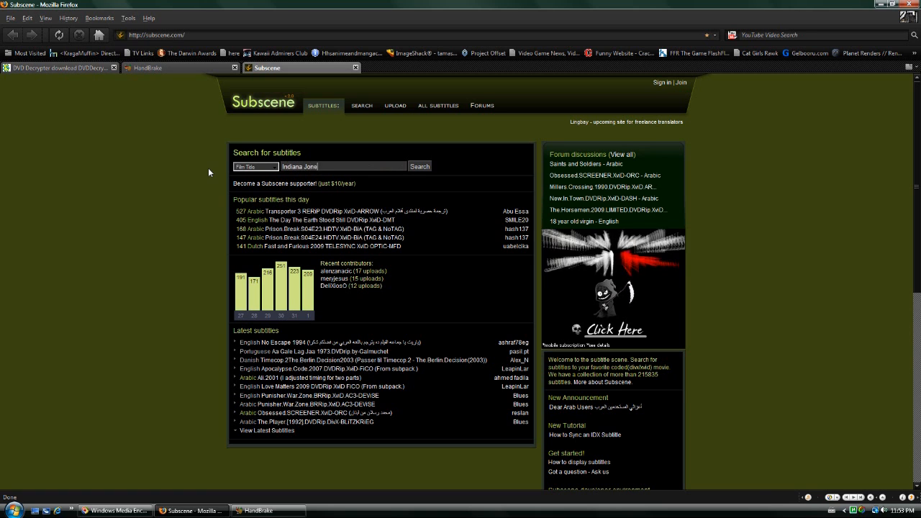
left_click(420, 166)
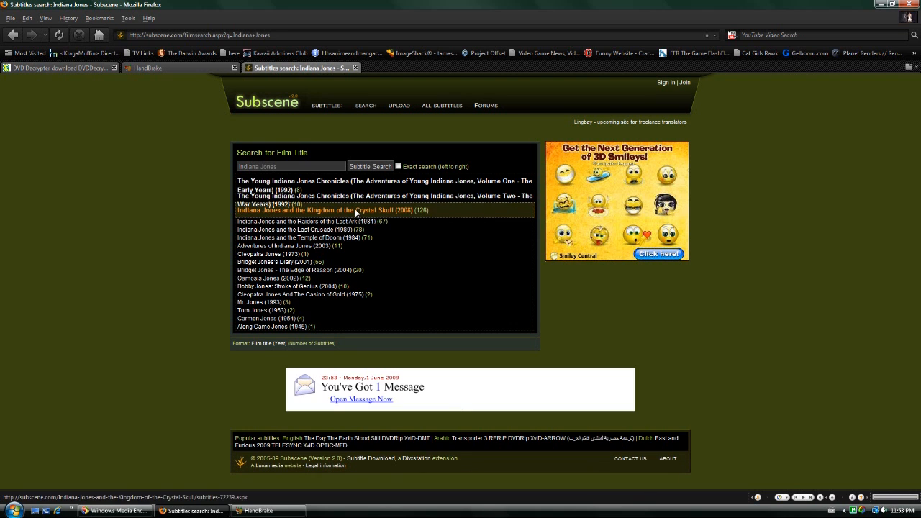
left_click(312, 210)
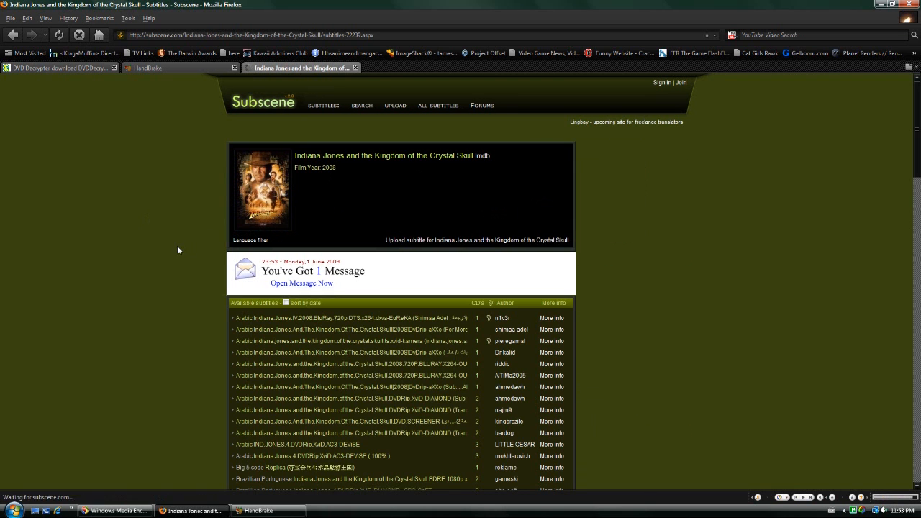
Step: Scroll through the Crystal Skull subtitle list past the English entries
scroll("down", 3)
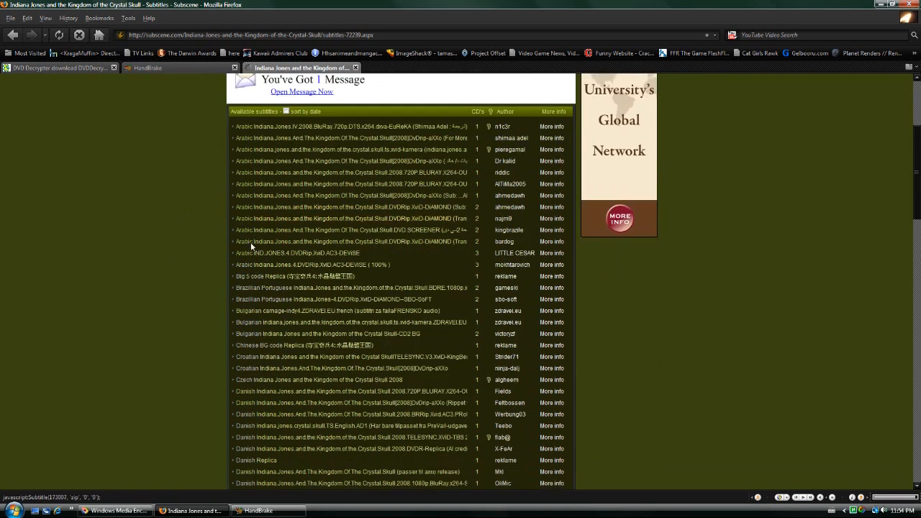
scroll("down", 3)
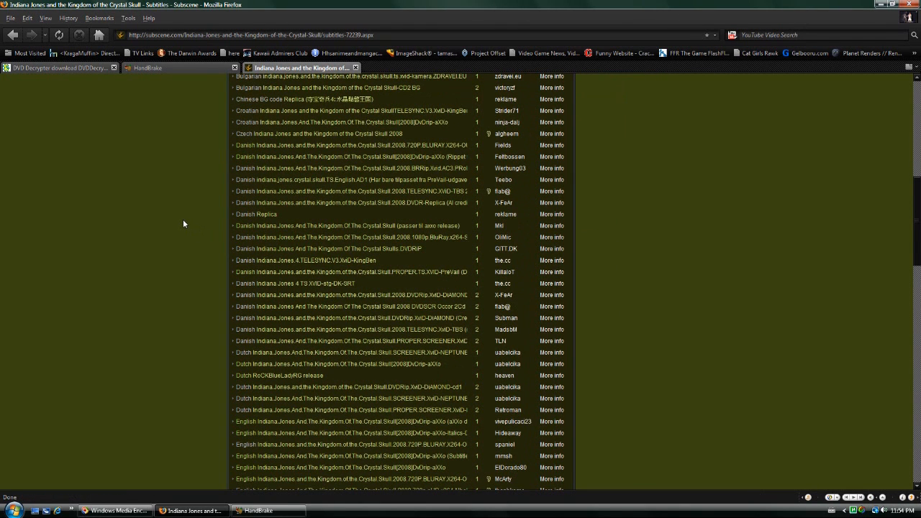
scroll("down", 3)
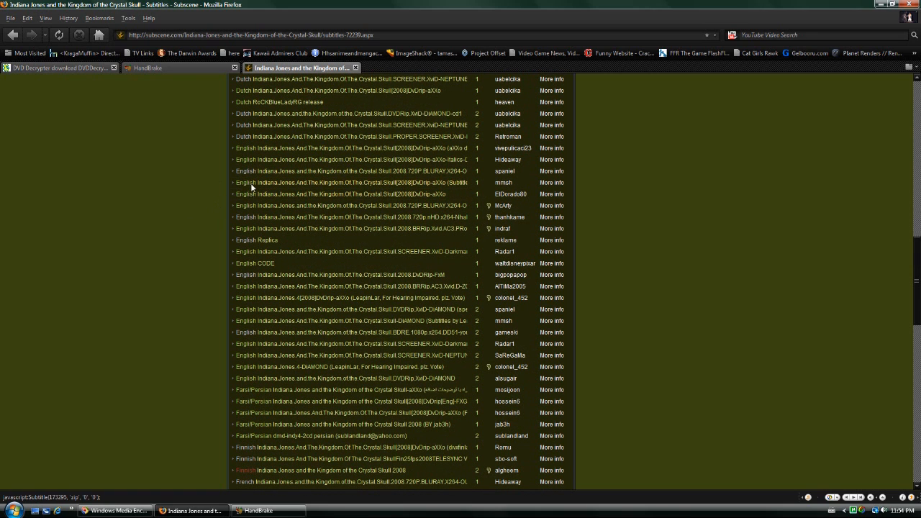
mouse_move(243, 191)
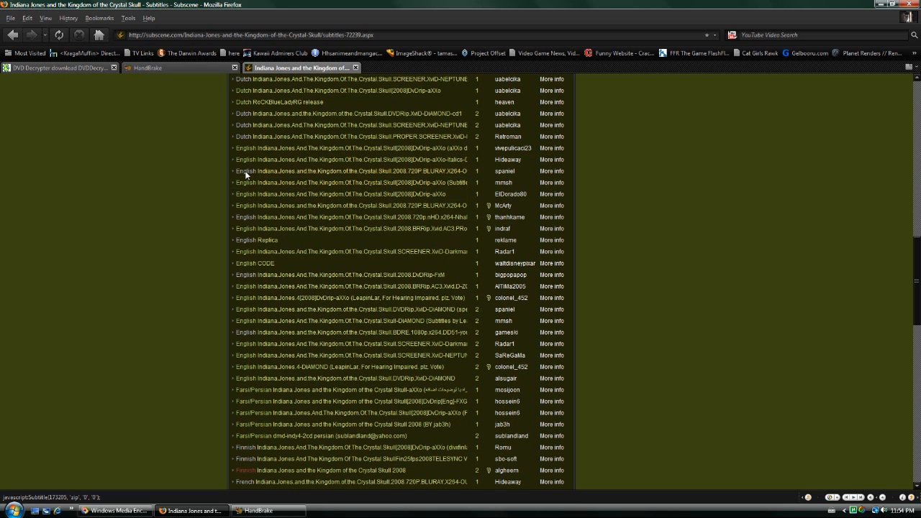
scroll("down", 3)
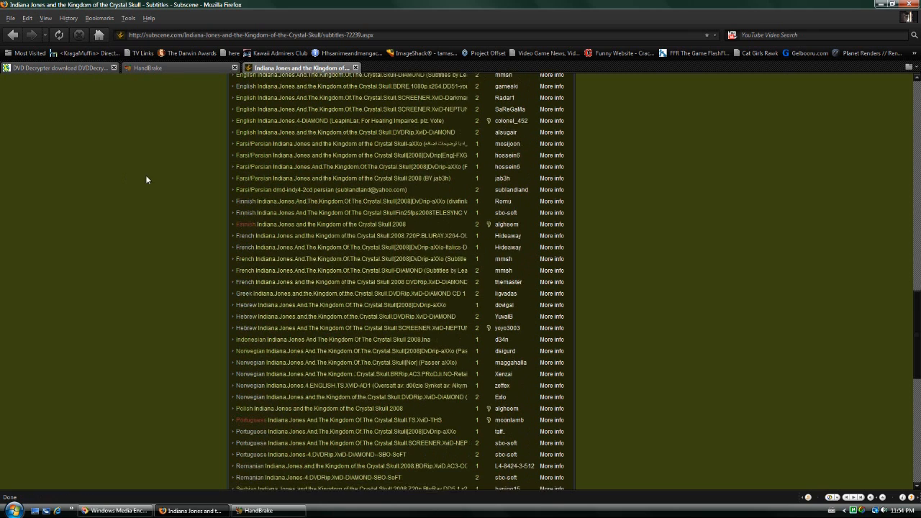
scroll("down", 3)
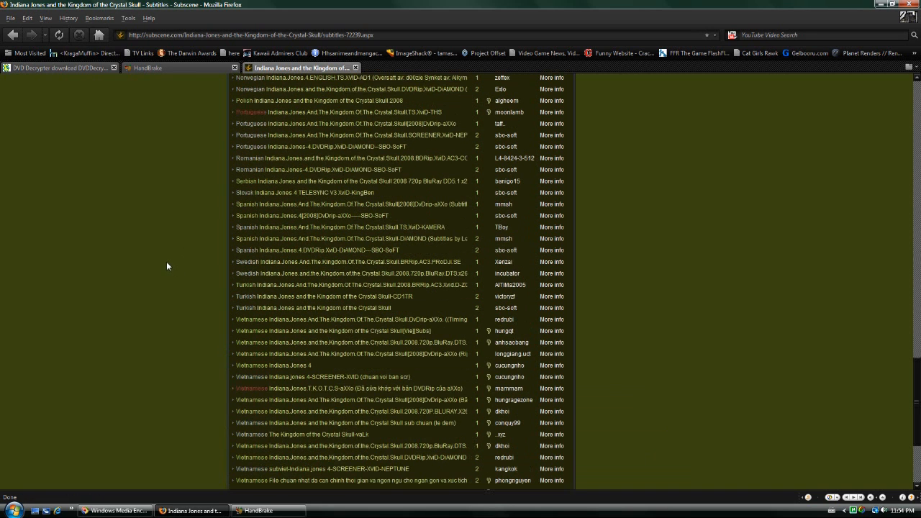
mouse_move(161, 264)
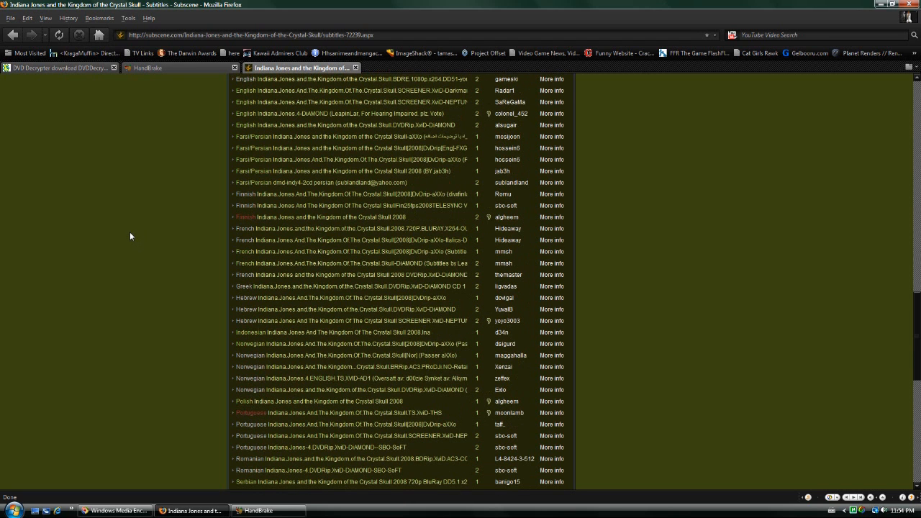
mouse_move(353, 132)
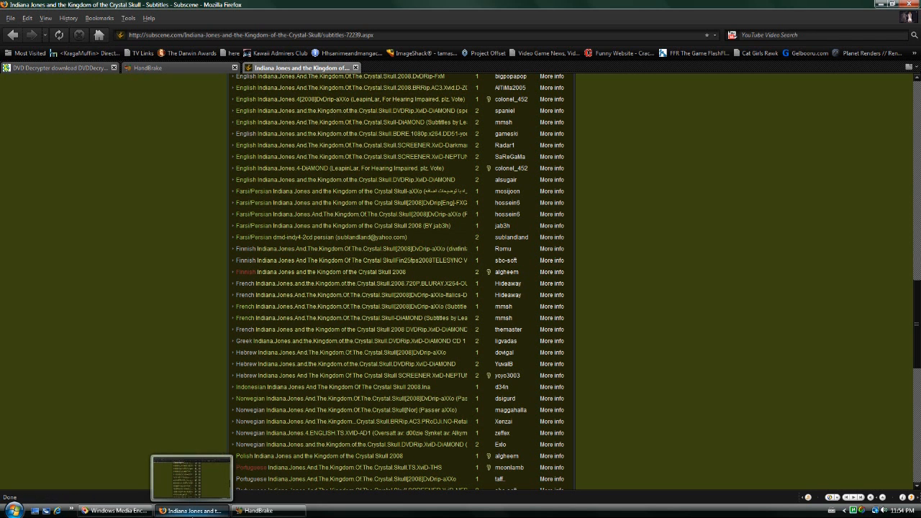
Step: Restore the HandBrake window from the taskbar
left_click(267, 511)
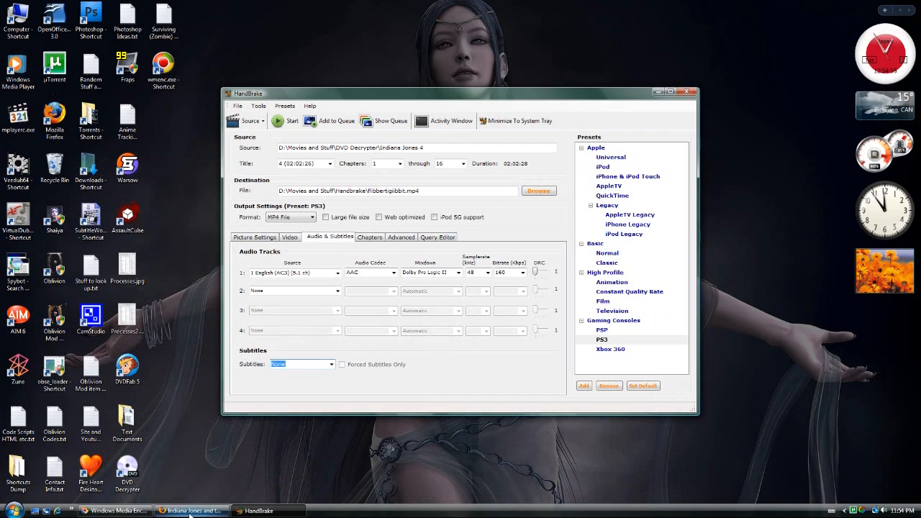
mouse_move(453, 352)
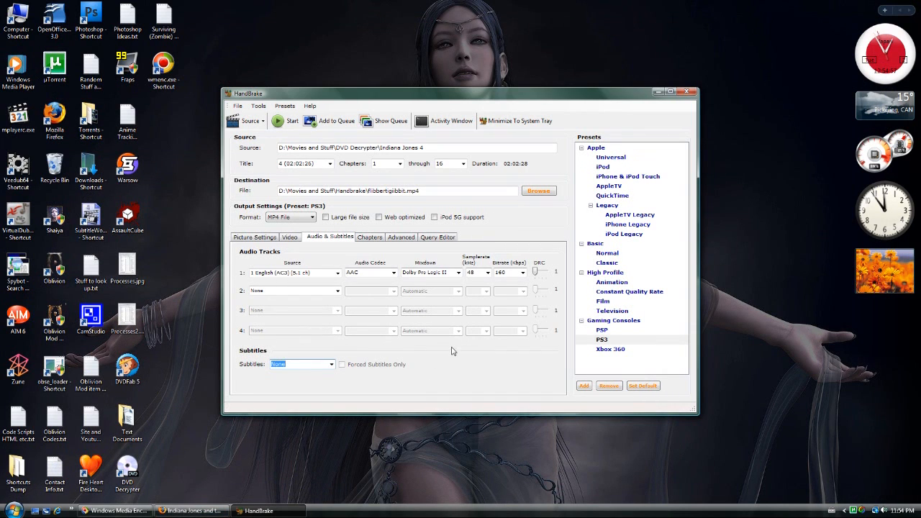
mouse_move(352, 209)
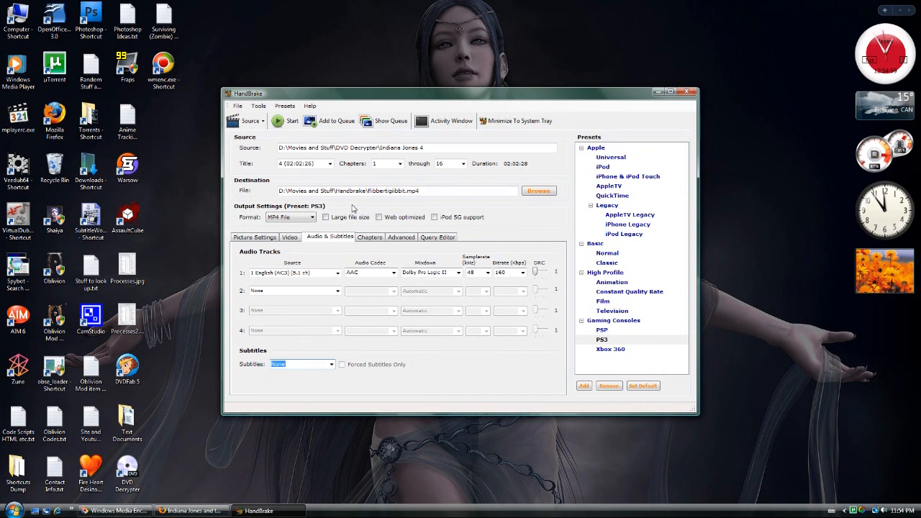
mouse_move(288, 128)
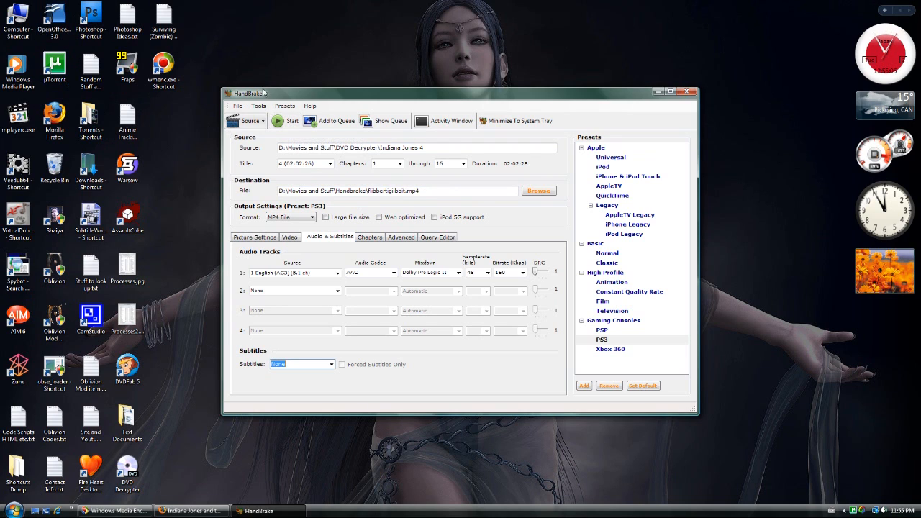
Step: Start the PS3-preset MP4 encode of Indiana Jones 4, then abort it midway
left_click(288, 121)
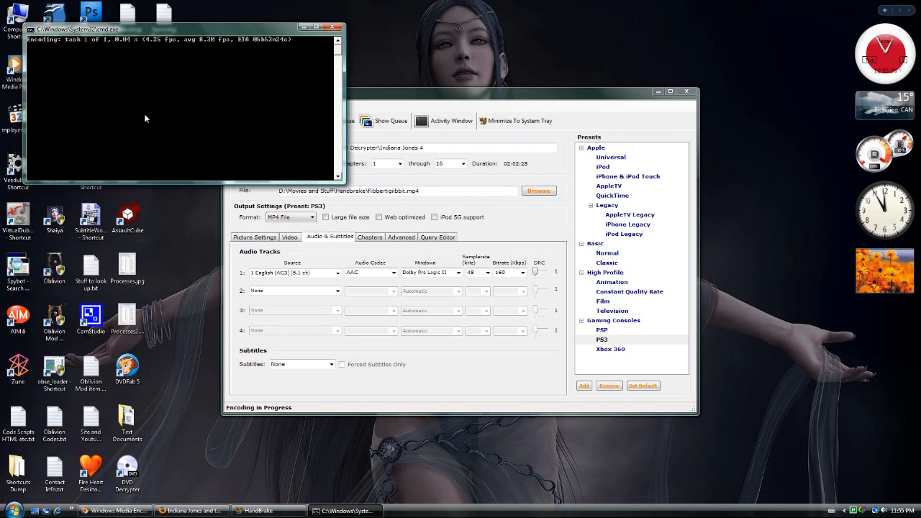
mouse_move(212, 48)
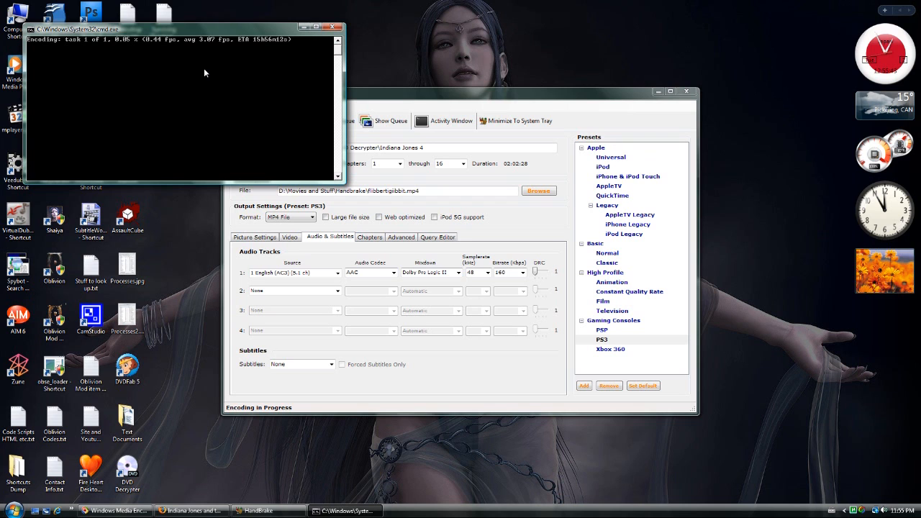
left_click(268, 510)
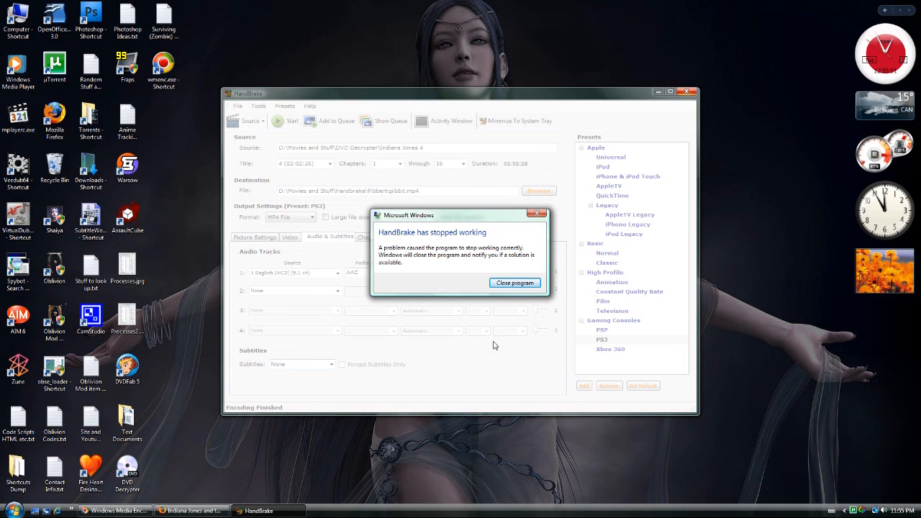
mouse_move(485, 342)
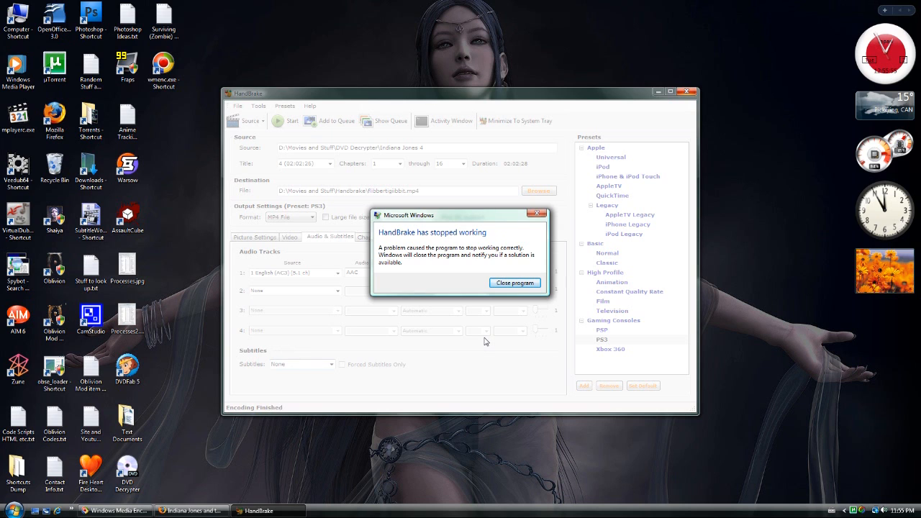
Step: Choose Close program in the 'HandBrake has stopped working' dialog
left_click(515, 283)
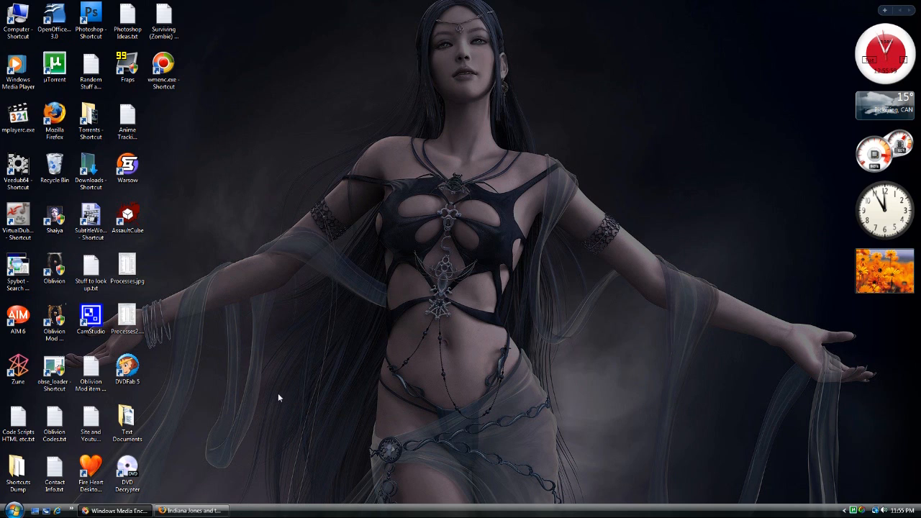
mouse_move(267, 349)
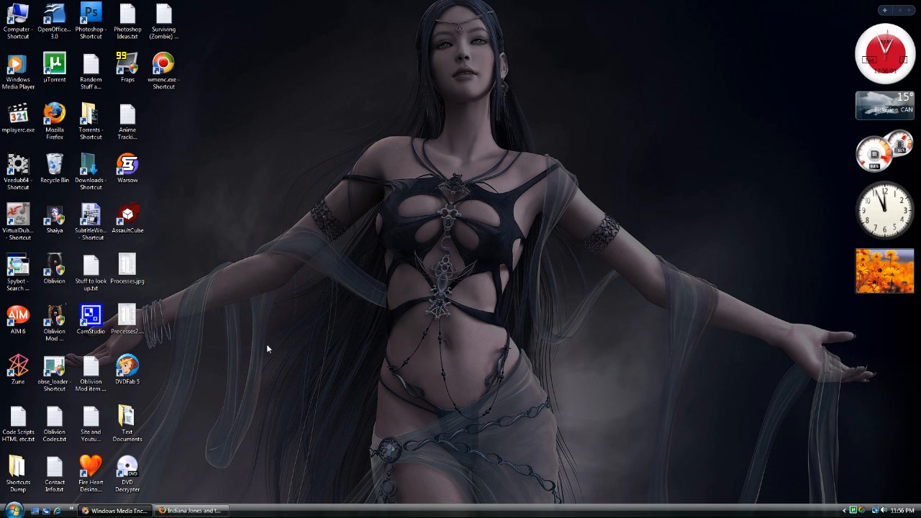
mouse_move(191, 237)
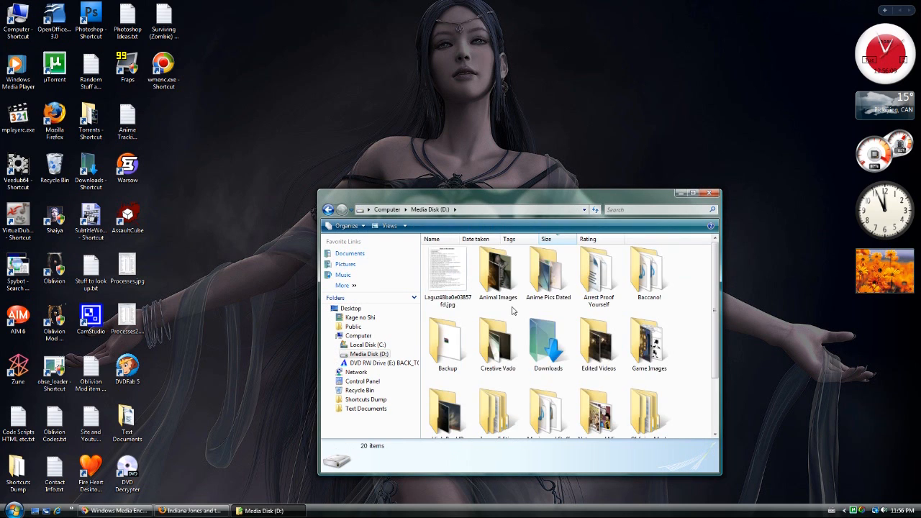
Step: Delete the partial flibbertigibbit.mp4 from D:\Movies and Stuff\Handbrake
scroll("down", 3)
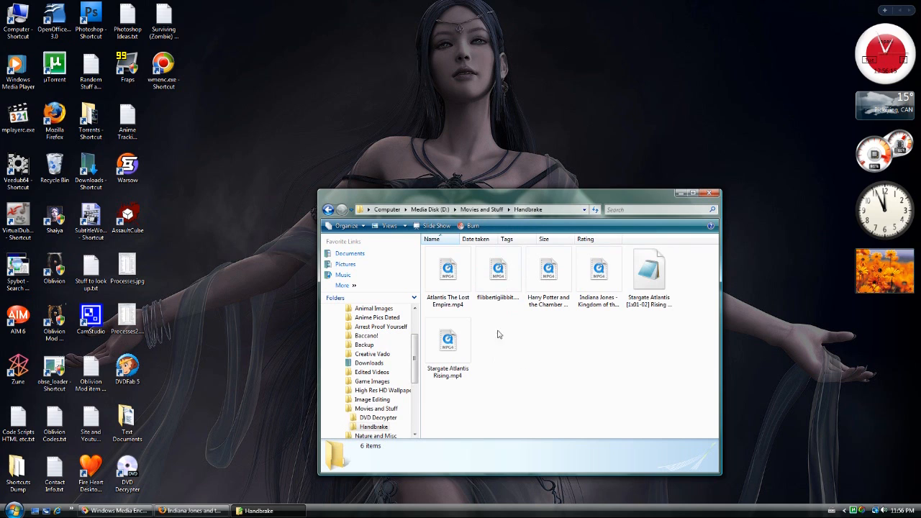
mouse_move(498, 271)
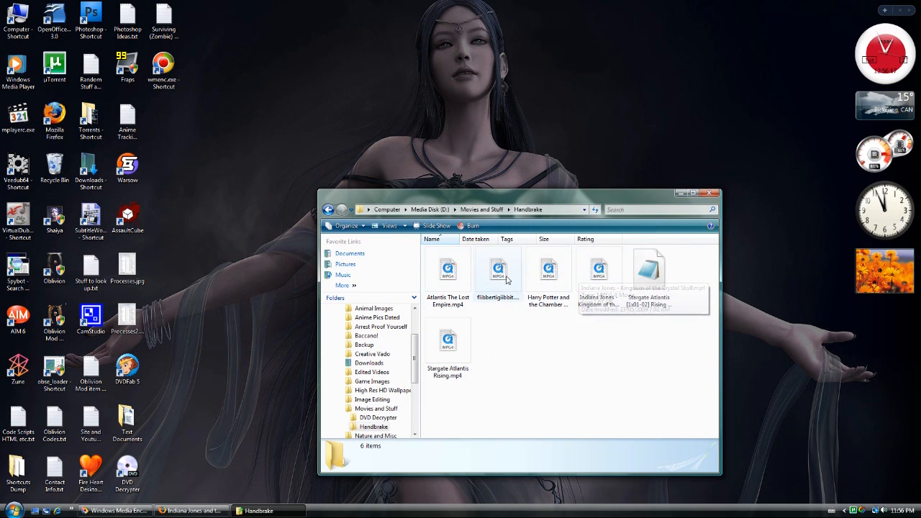
left_click(498, 269)
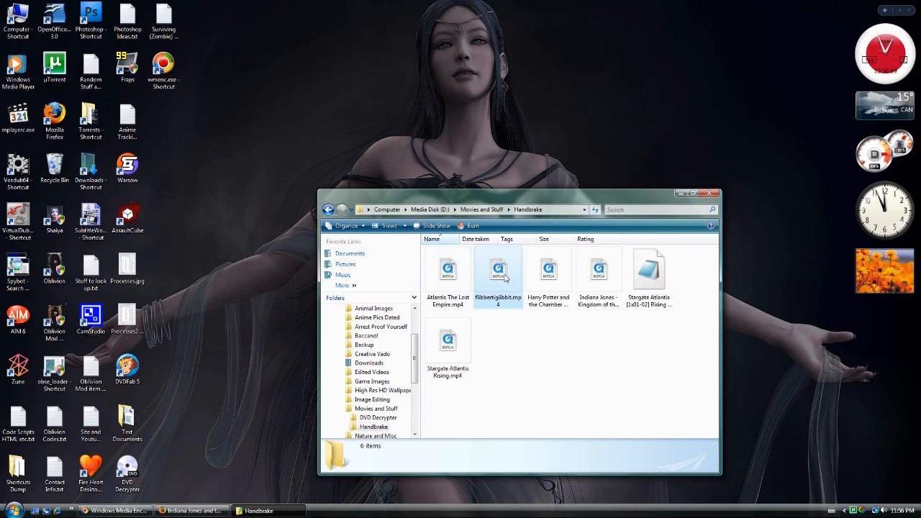
left_click(498, 270)
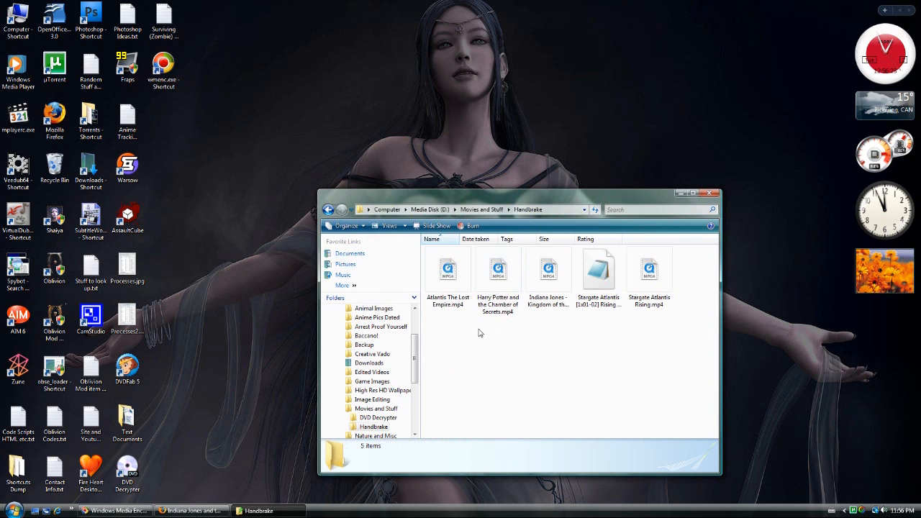
mouse_move(482, 339)
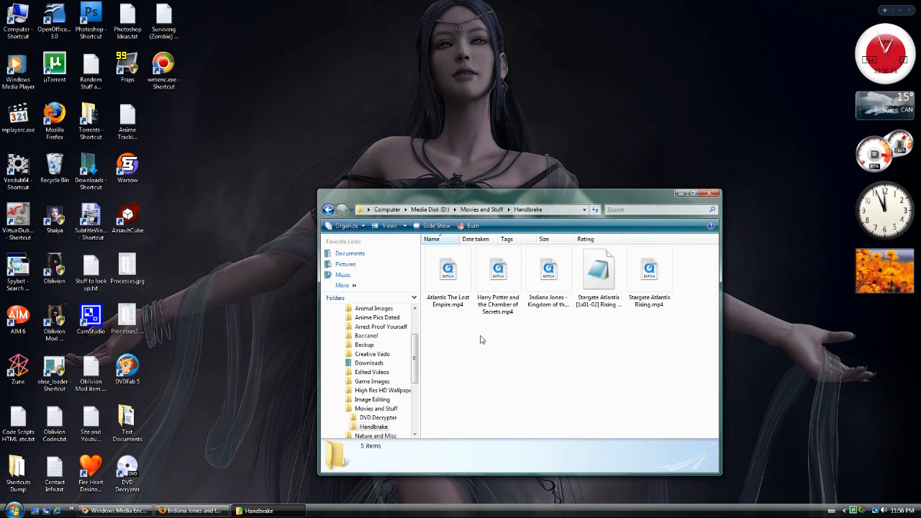